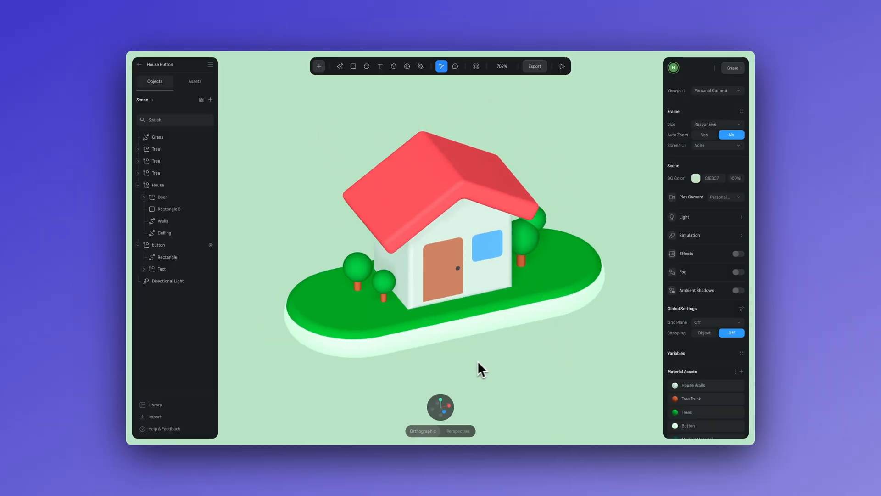
- Start a new file holding a flat 617.58 by 320 rectangle
click(561, 65)
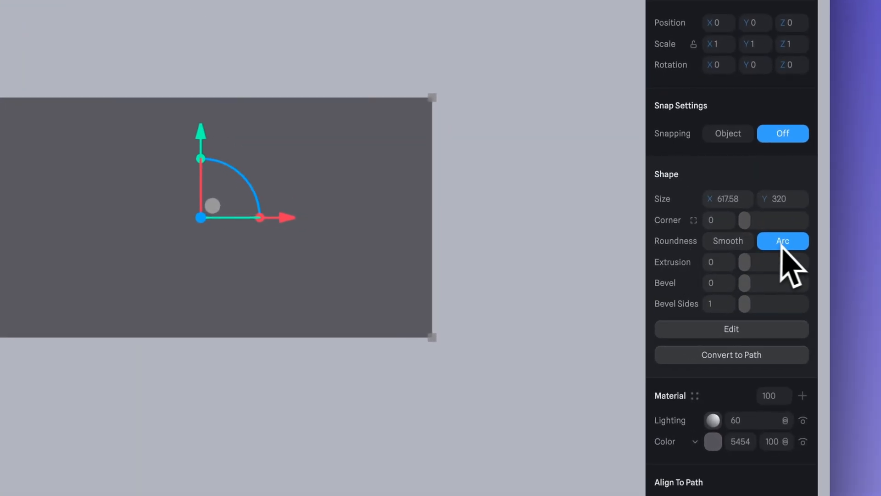
mouse_move(802, 266)
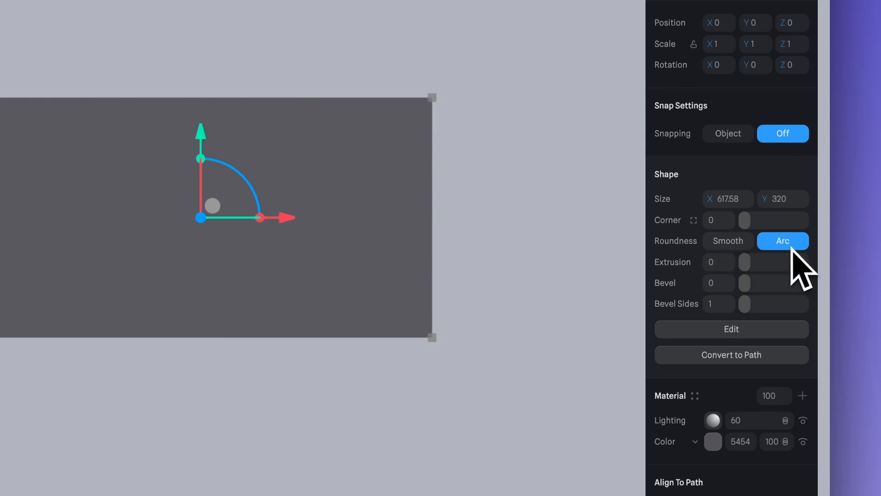
- Set the rectangle's corner radius to 300 for a pill shape and extrude it to depth 20
drag(745, 220, 781, 220)
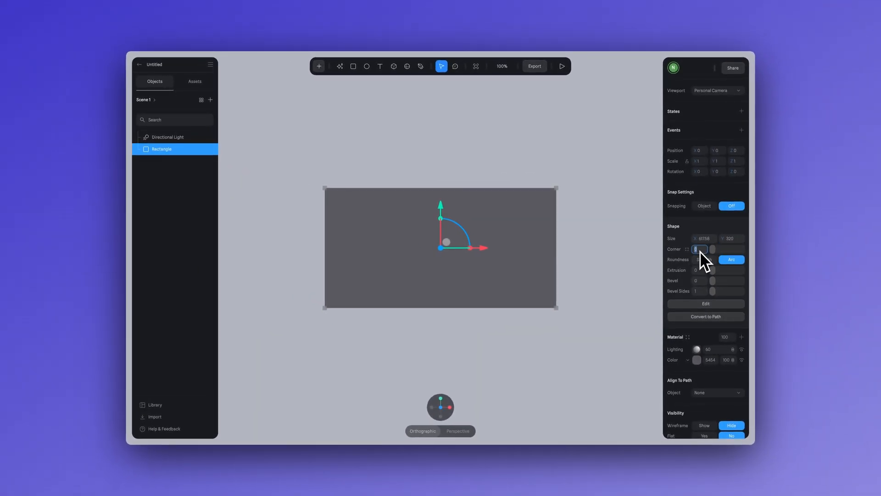
text(300)
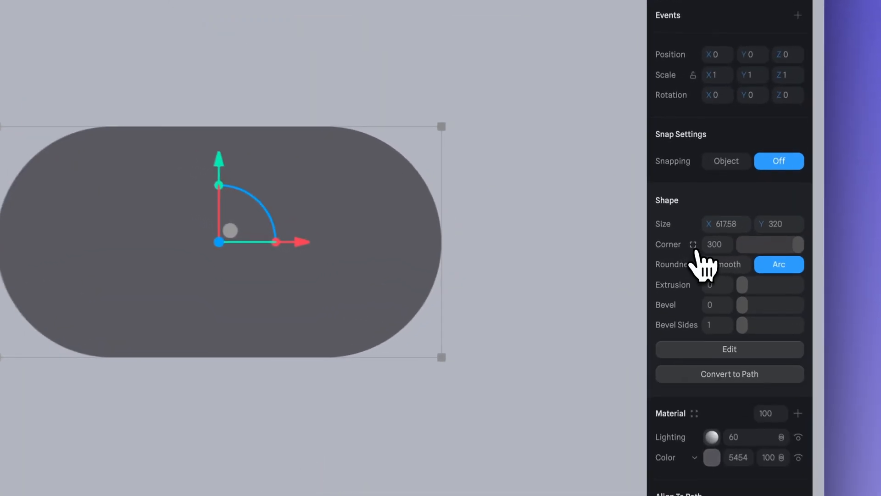
click(694, 244)
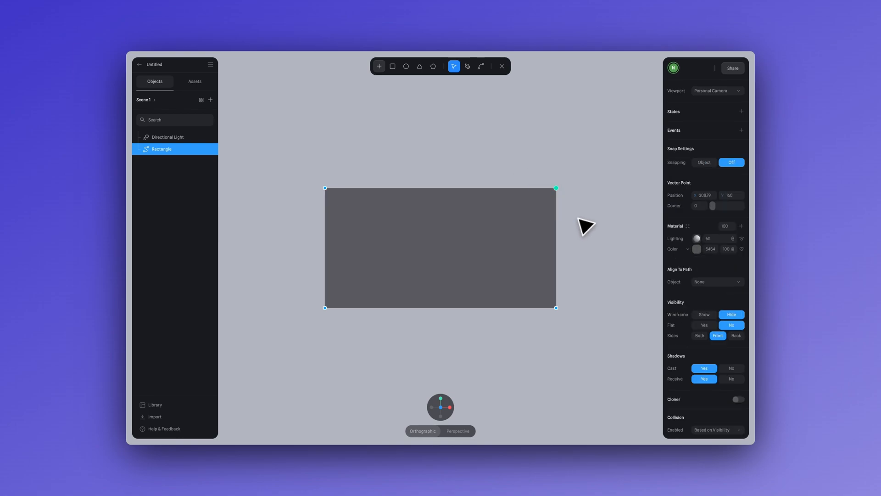
drag(719, 205, 730, 206)
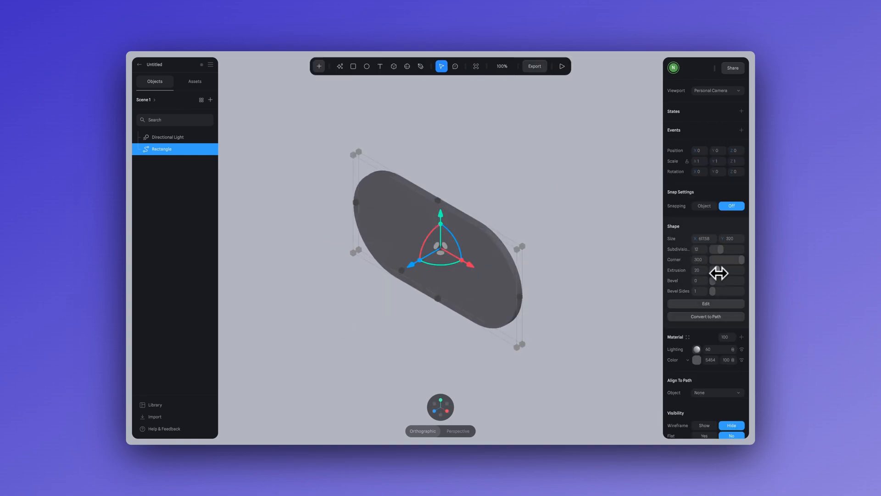
- Extrude the pill to 16, bevel it to 12 with 2 sides, and colour it purple
drag(719, 273, 741, 273)
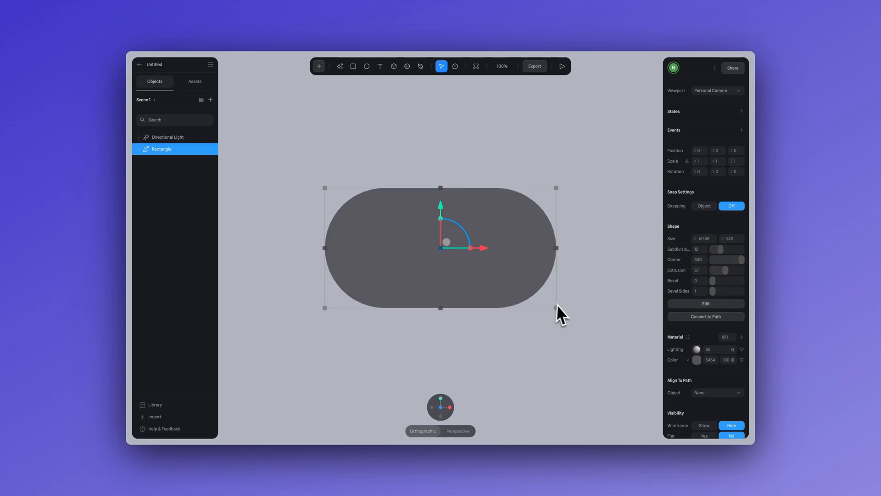
click(696, 360)
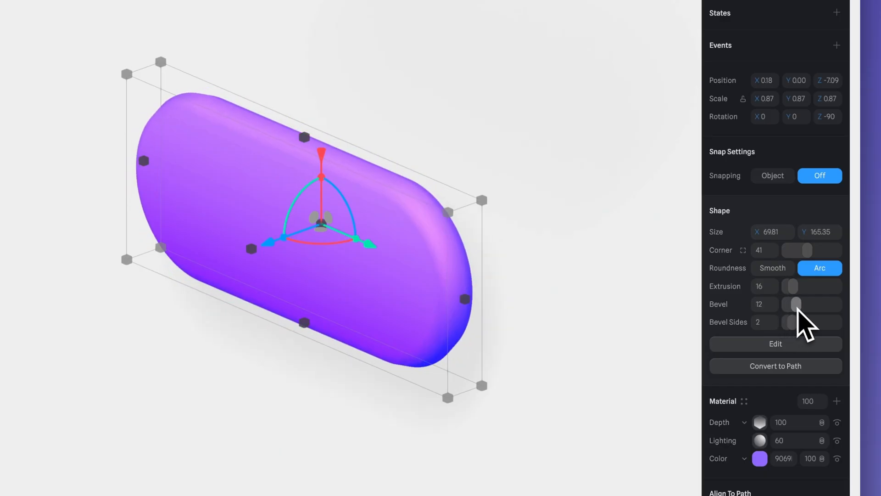
drag(796, 304, 791, 304)
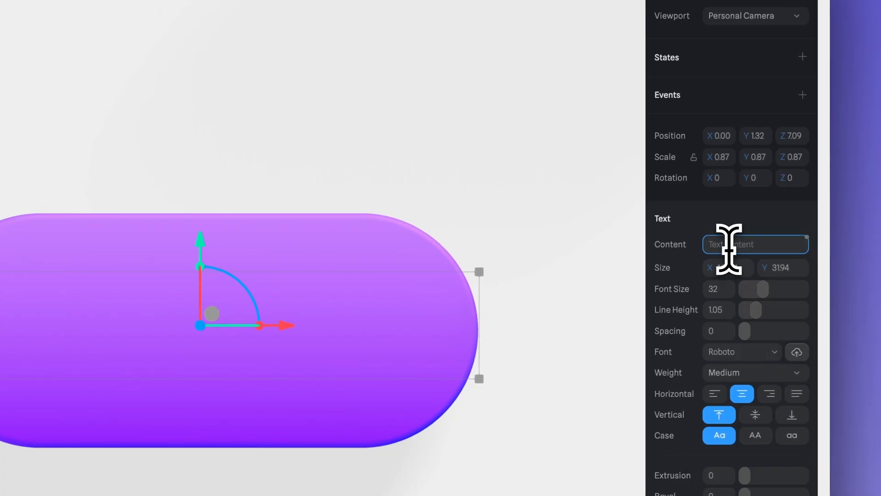
- Add white 'Home' text to the pill and preview the button in Play mode
text(Home)
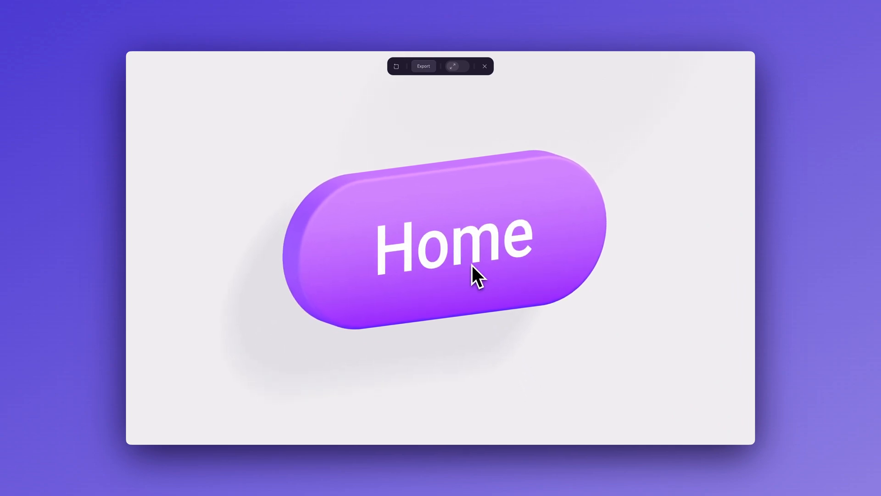
click(484, 66)
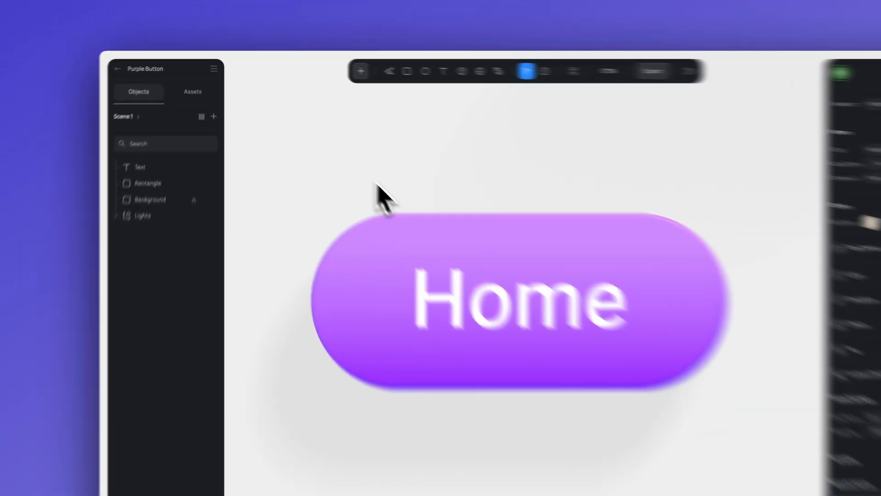
- Group the Home text and pill with Cmd+G and rename the group 'Button'
click(122, 247)
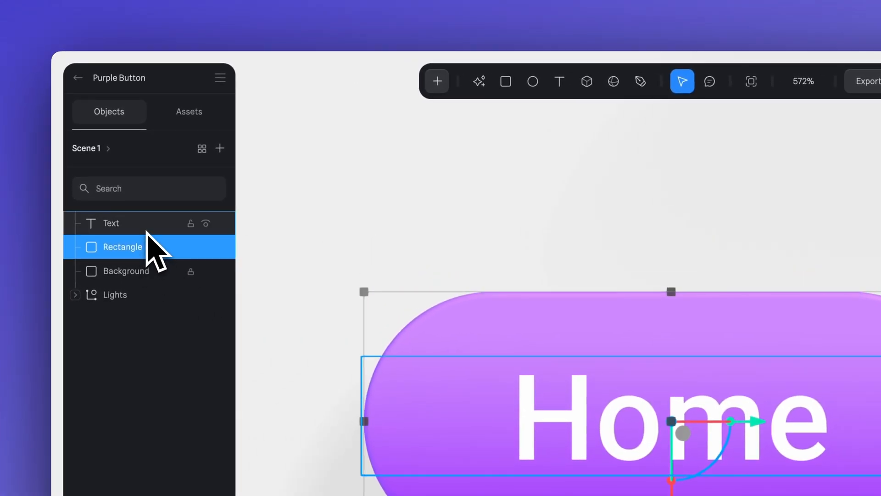
key(Cmd+G)
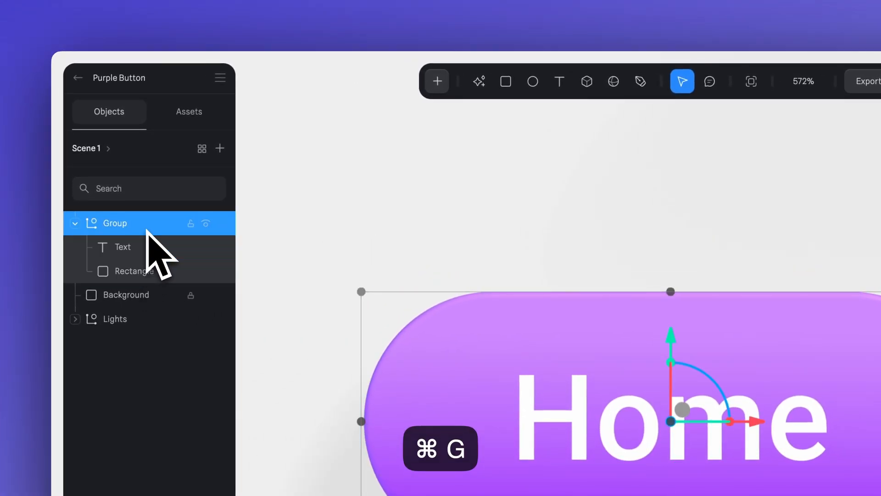
double_click(115, 223)
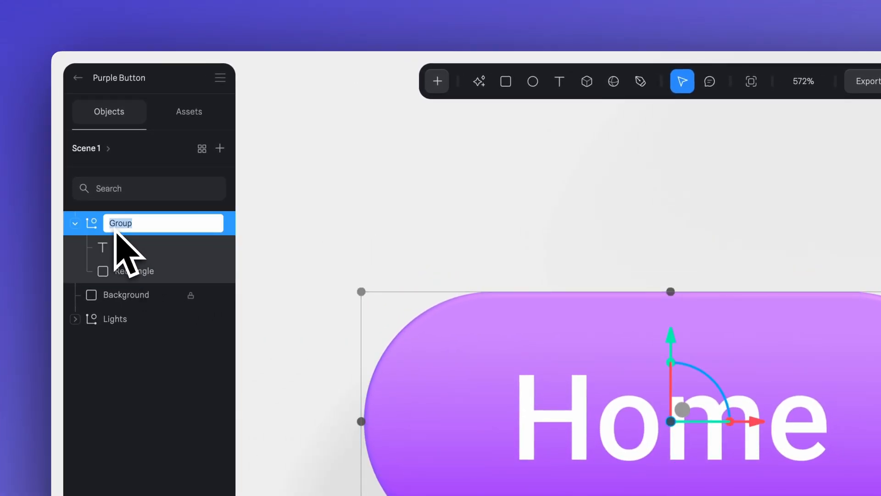
text(Button)
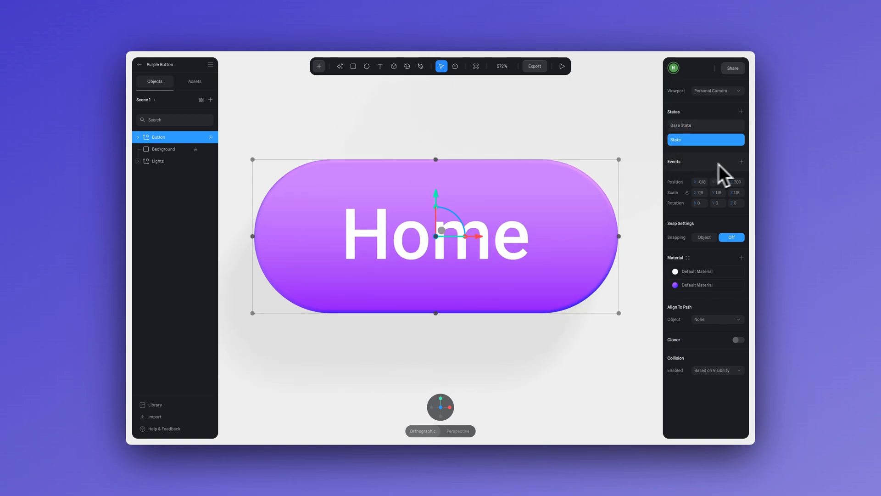
- Give the Button group a Mouse Hover event with a Transition action
click(741, 161)
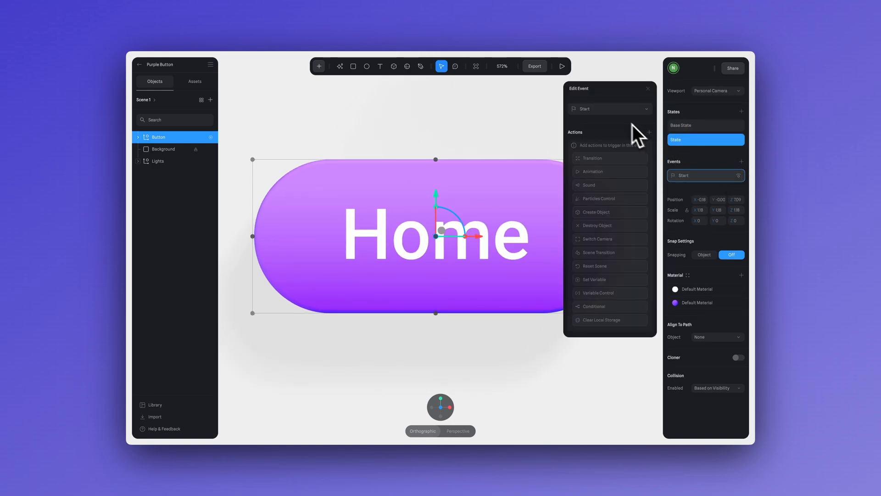
click(609, 109)
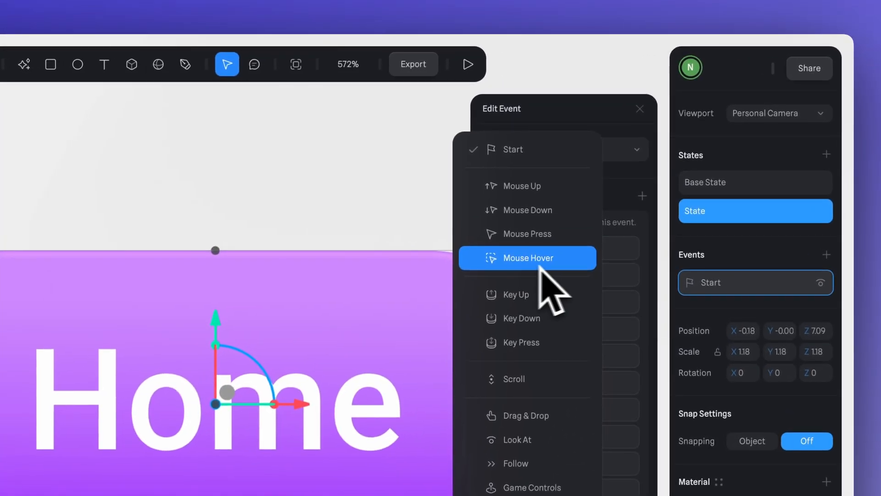
click(527, 257)
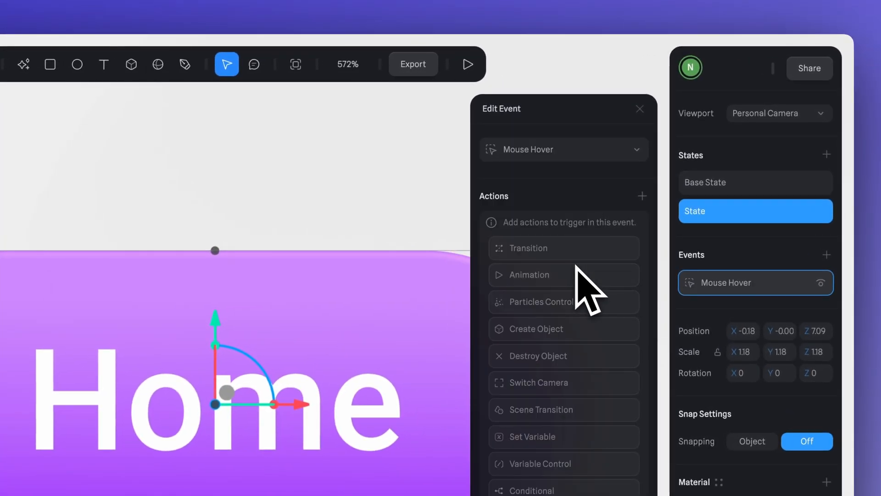
click(549, 248)
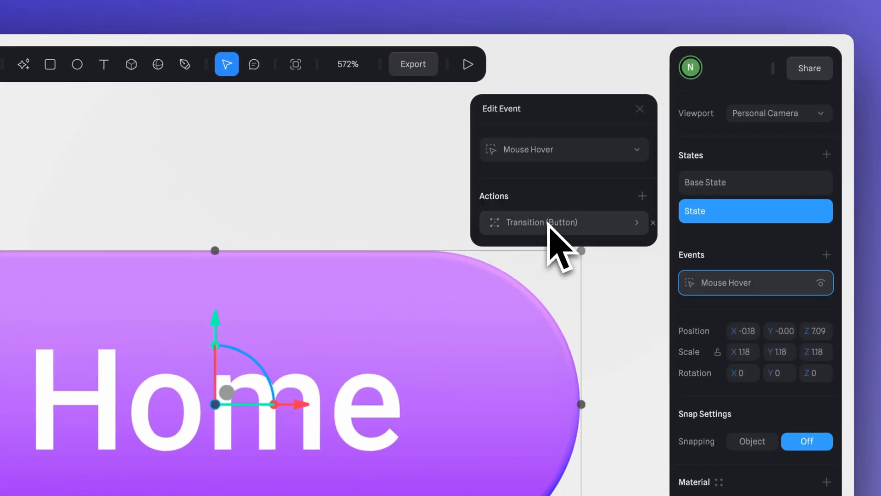
click(563, 222)
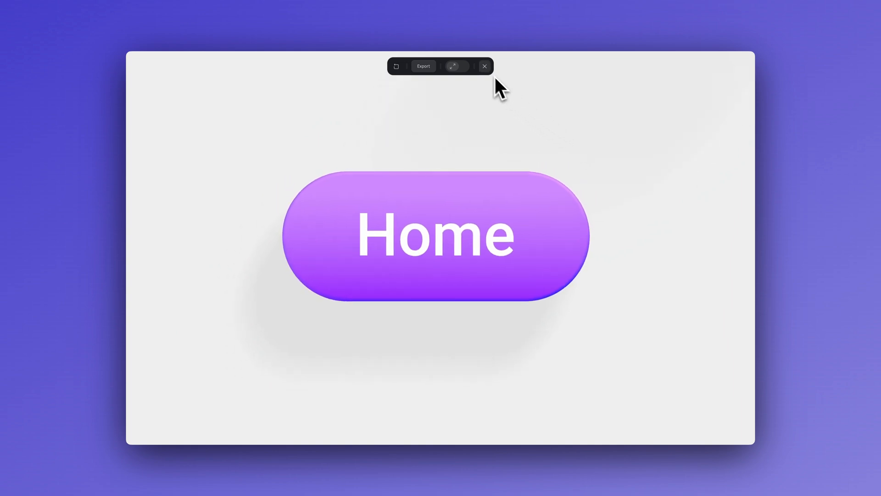
- Set the hover transition's easing to Spring at 0.30 seconds
click(484, 66)
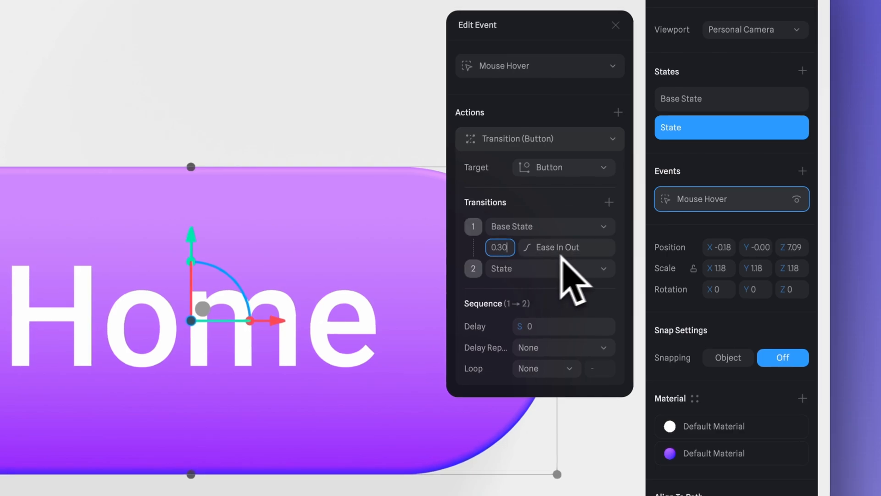
click(566, 247)
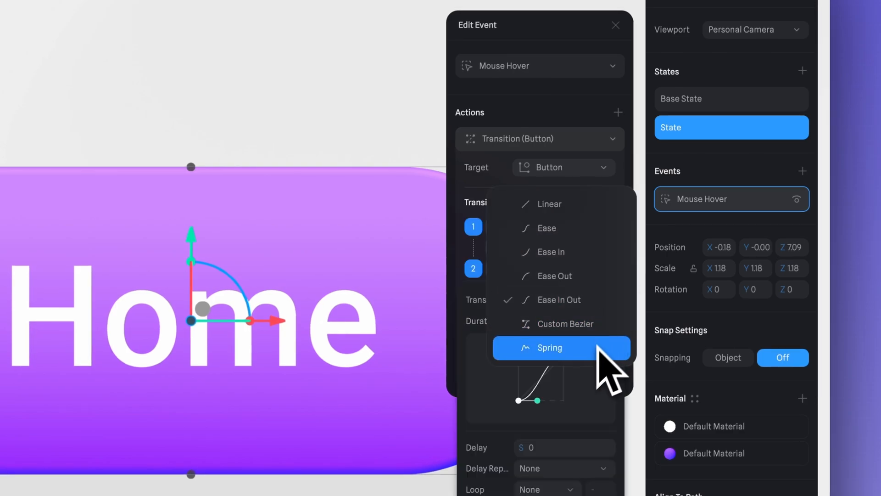
click(549, 348)
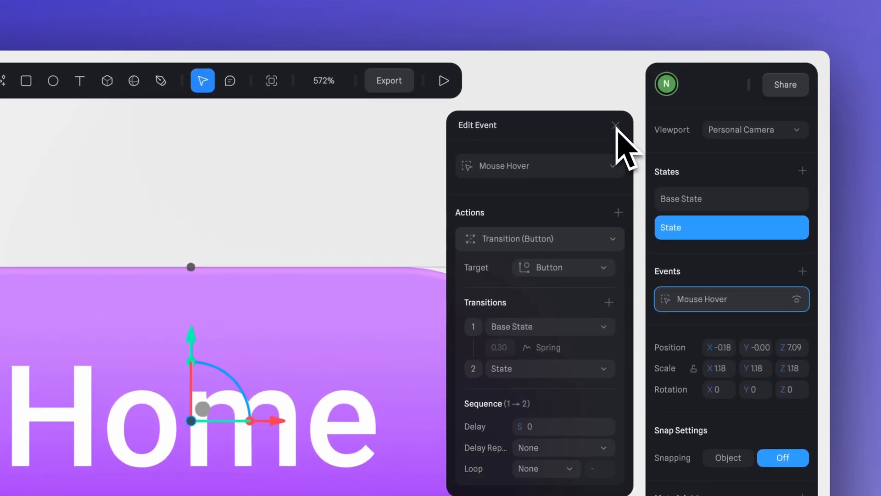
click(444, 81)
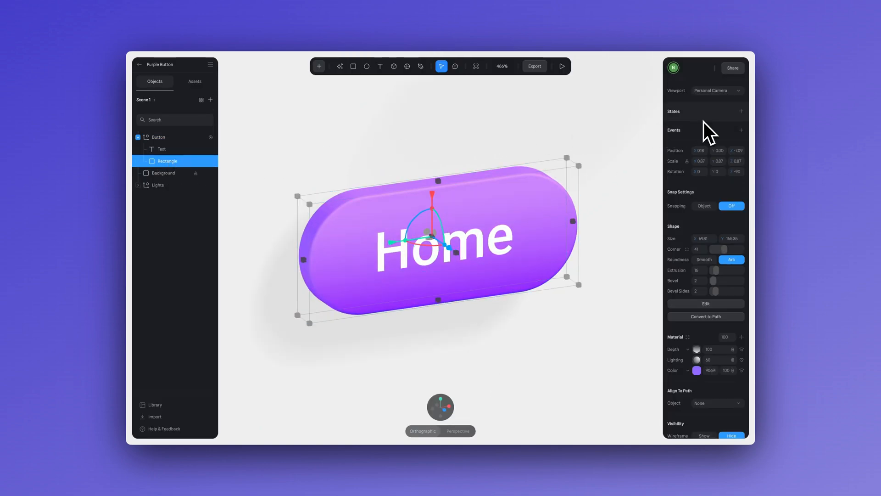
- Shift the pill's Material Color hue to vivid magenta
click(741, 111)
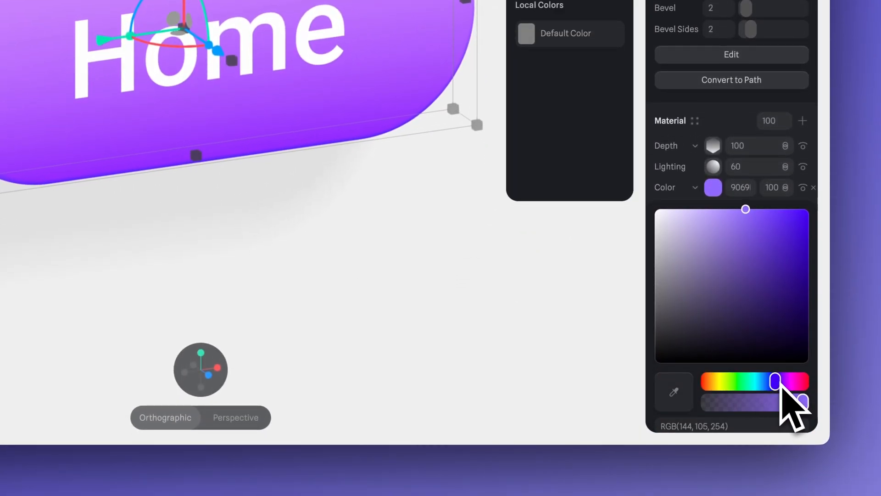
drag(777, 381, 777, 381)
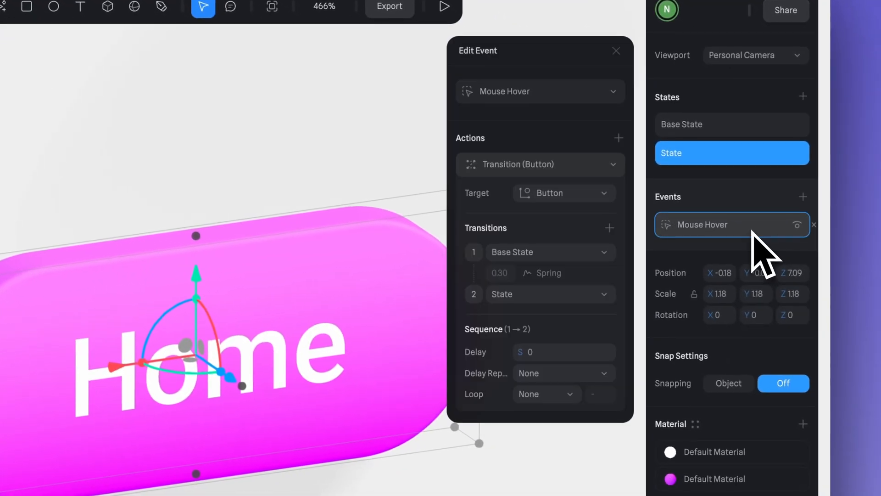
- Add a second transition to the hover event that animates the pill shape
click(611, 164)
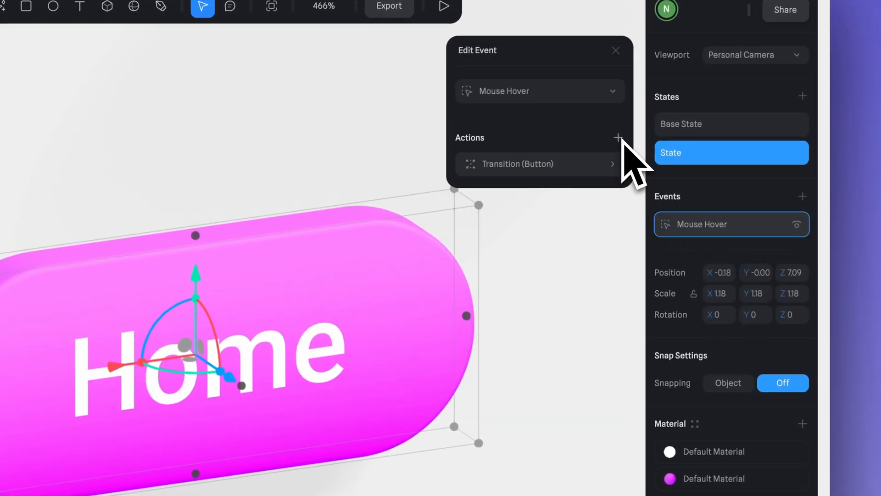
click(618, 137)
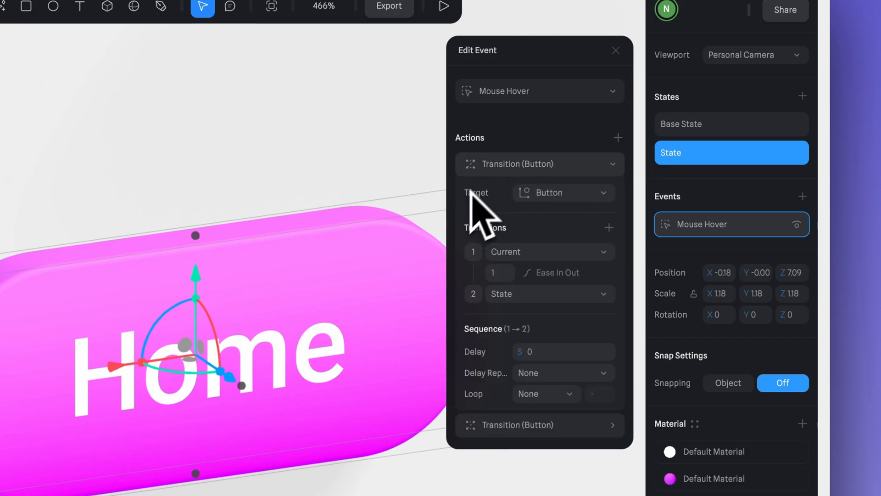
click(563, 193)
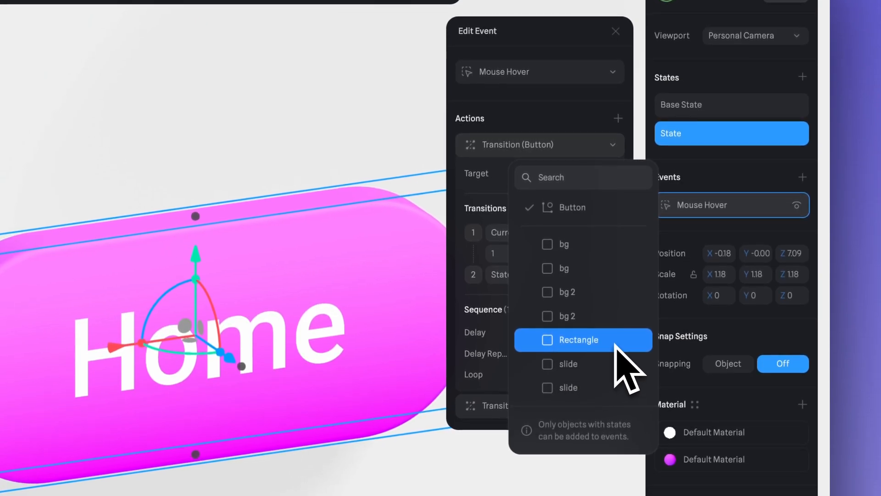
click(579, 340)
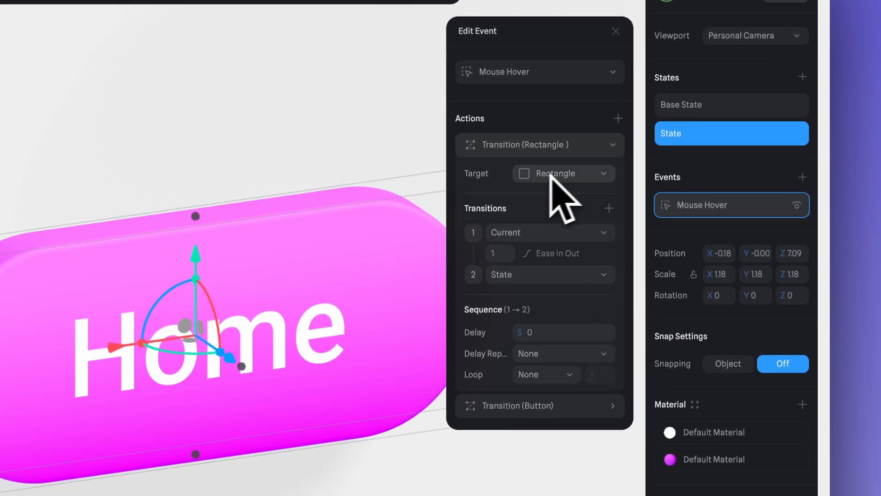
mouse_move(552, 199)
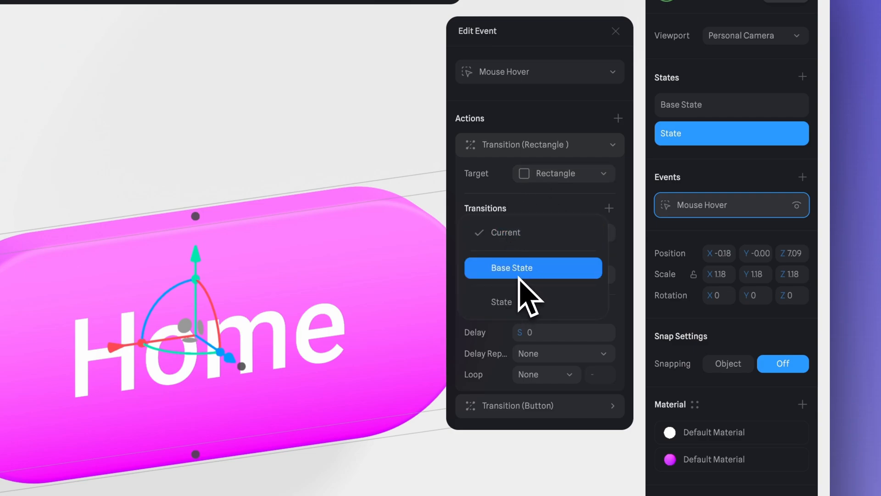
- Set the pill's hover transition duration to 0.50 seconds and close the event editor
click(533, 268)
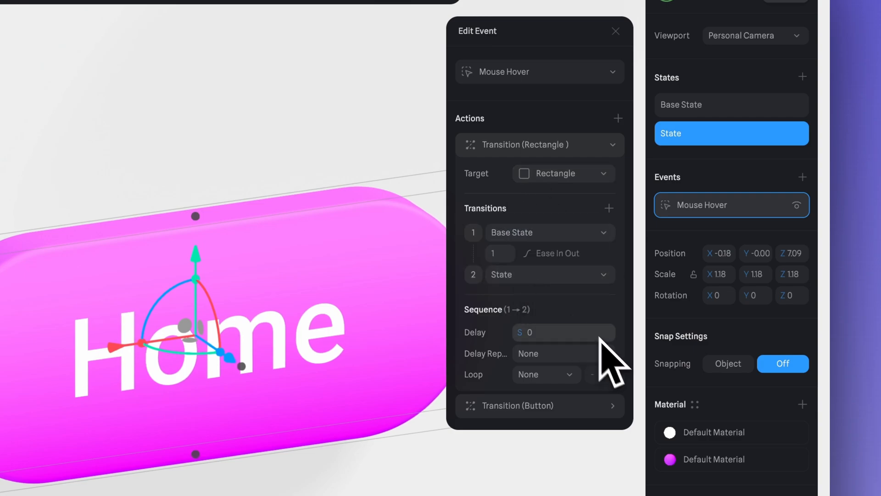
click(499, 253)
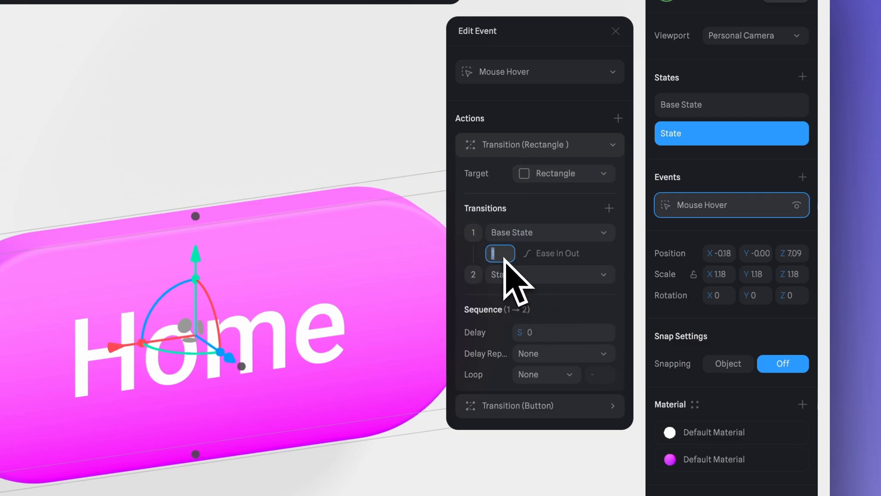
text(0.50)
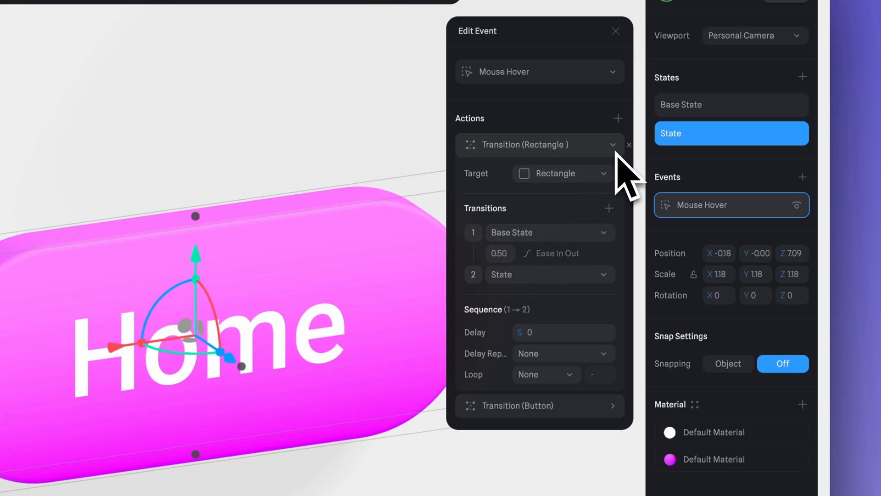
click(615, 32)
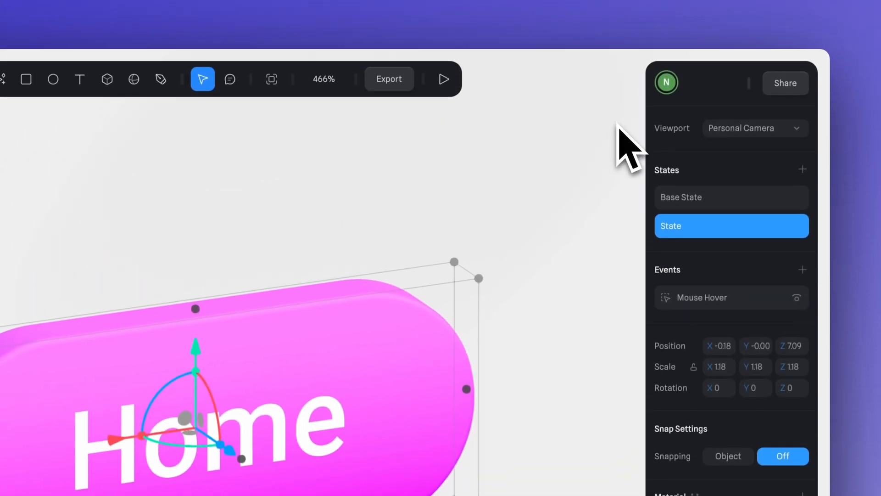
click(444, 79)
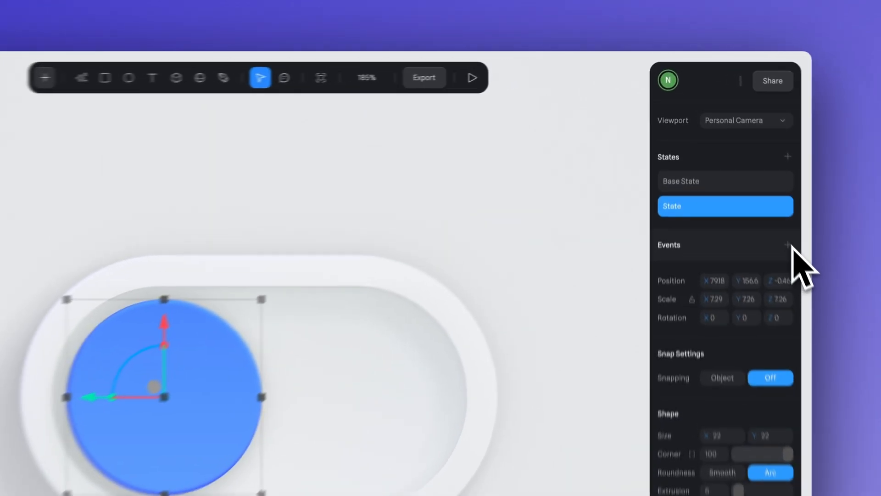
- Give the blue knob a Mouse Down event moving it from Base State to State
click(786, 245)
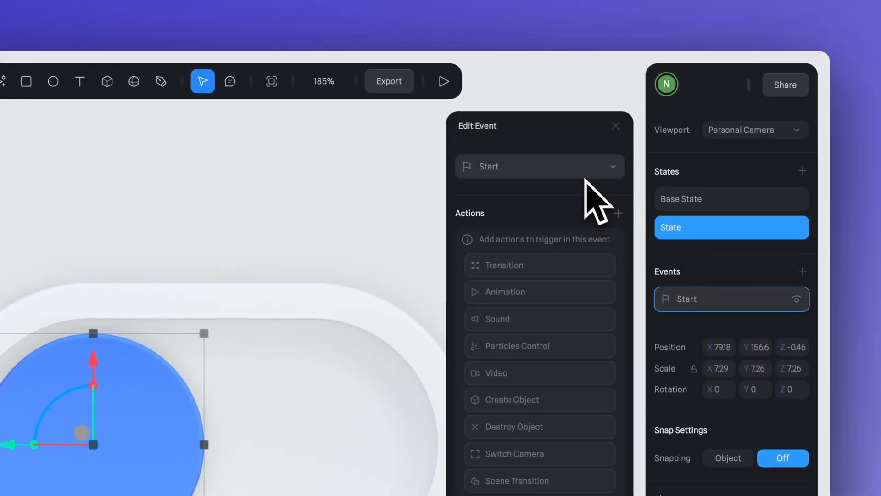
click(539, 166)
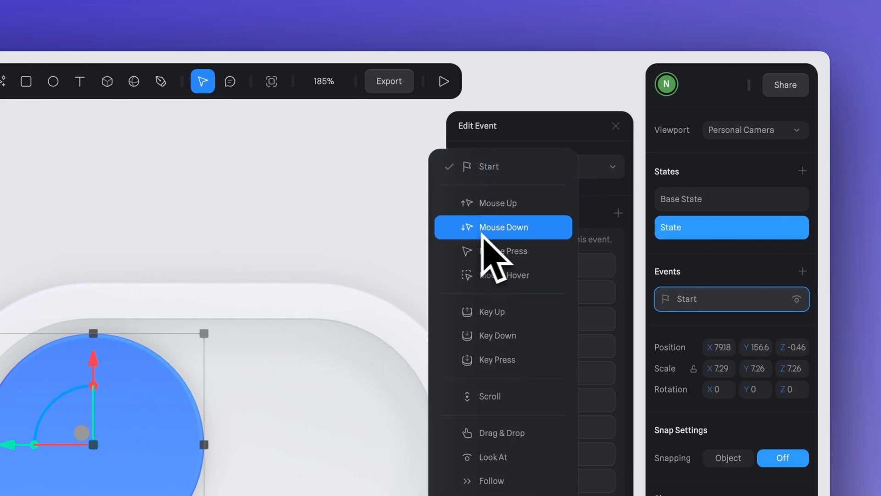
click(503, 227)
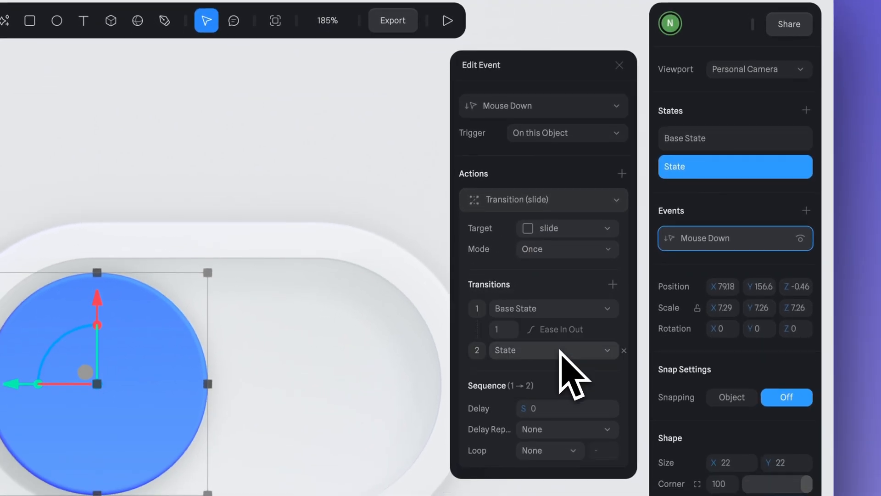
click(503, 329)
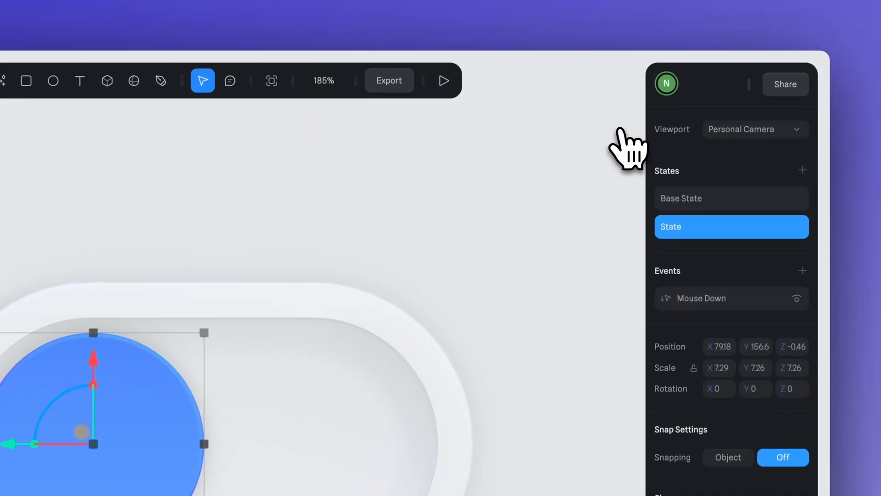
click(443, 81)
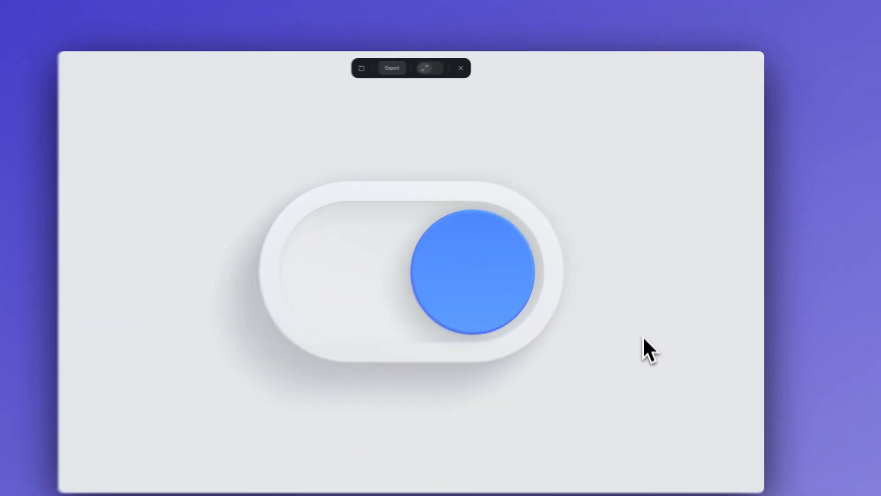
click(471, 273)
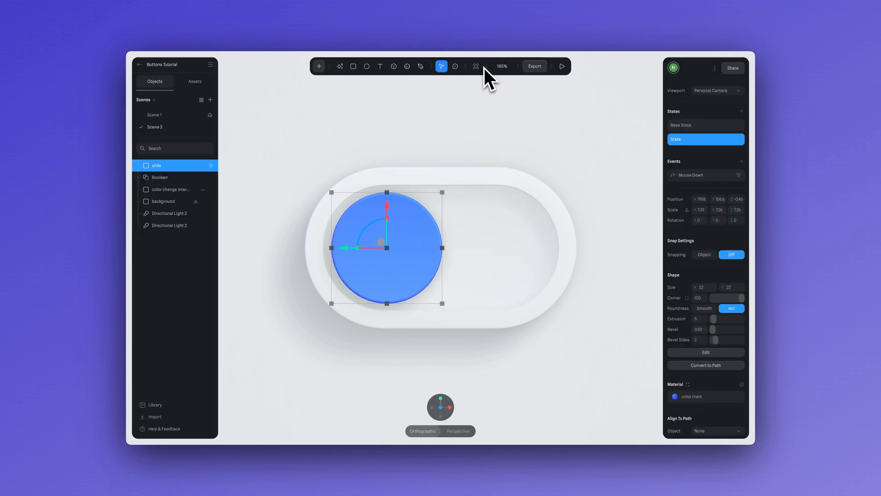
- Set the knob's Mouse Down transition to Toggle mode with a 0.30 s duration
click(702, 175)
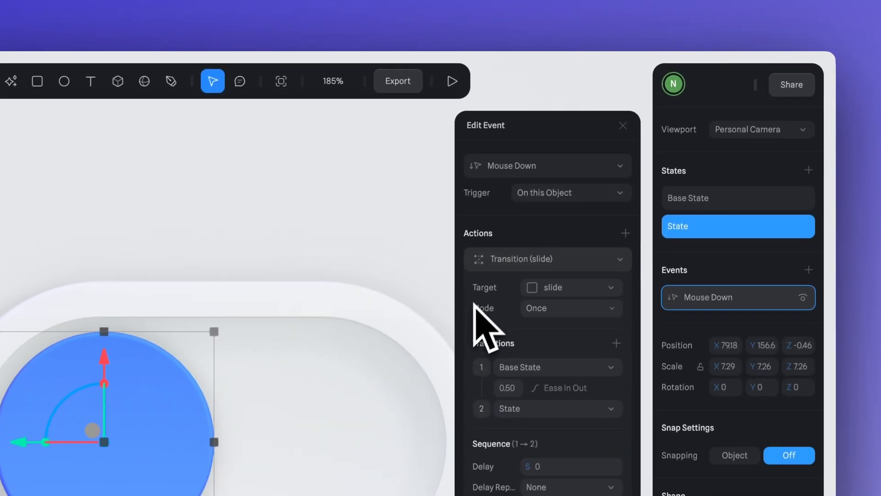
click(571, 308)
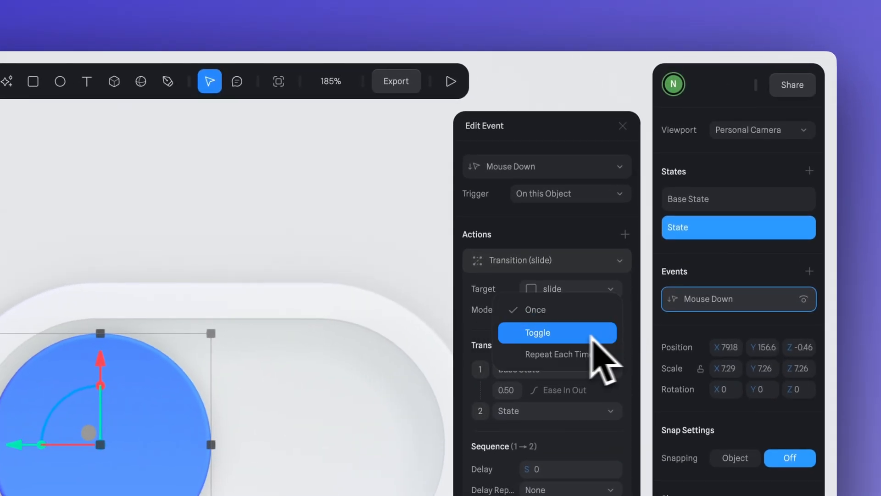
click(557, 332)
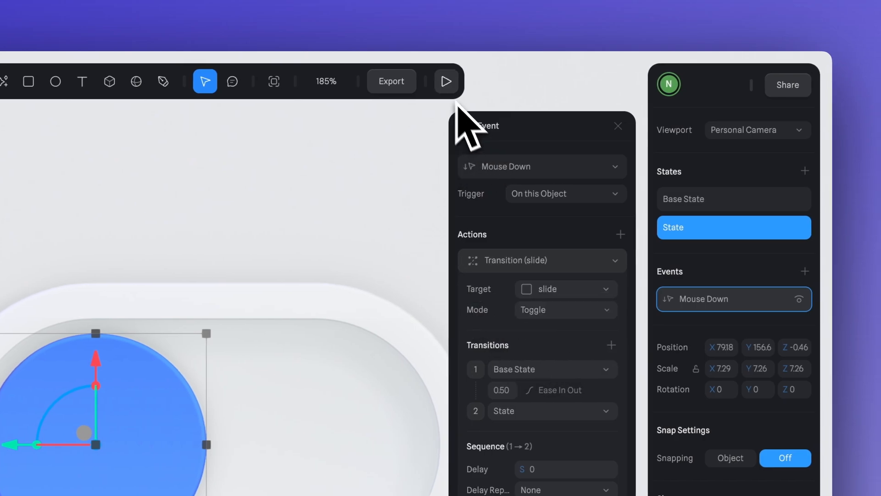
- Tweak the knob's material colour, then open the House Button project
click(446, 81)
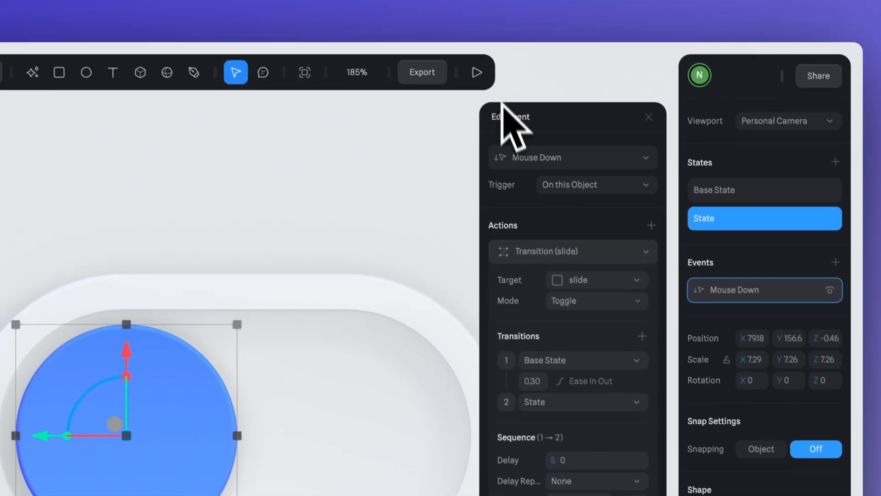
click(476, 72)
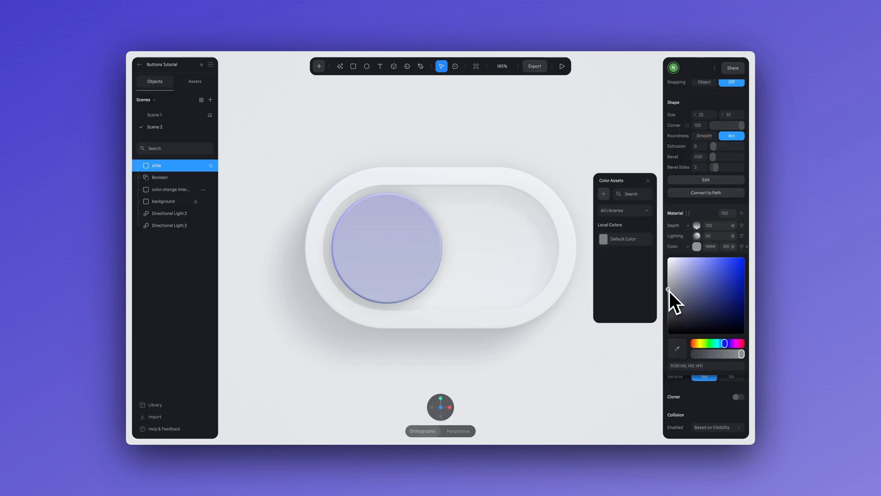
click(562, 66)
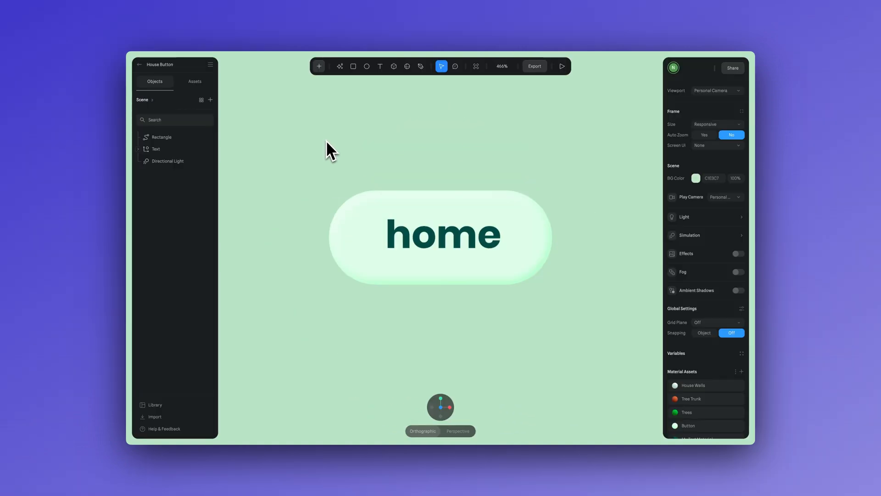
- Group the pill Rectangle and home Text as 'button', with a second State rotated 90° on X
click(162, 137)
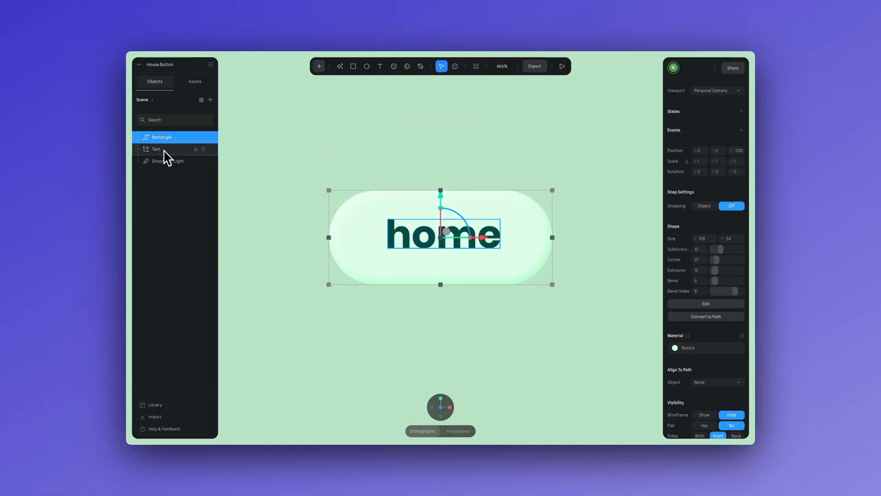
key(Cmd+G)
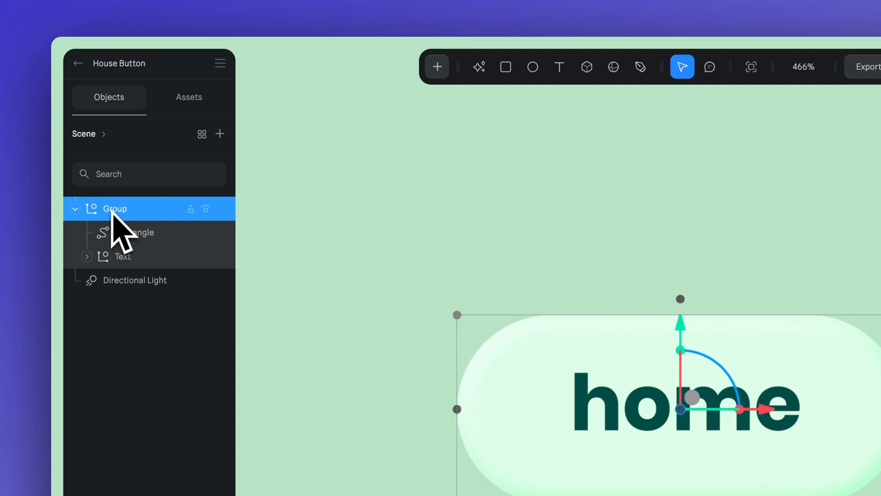
double_click(115, 209)
text(button)
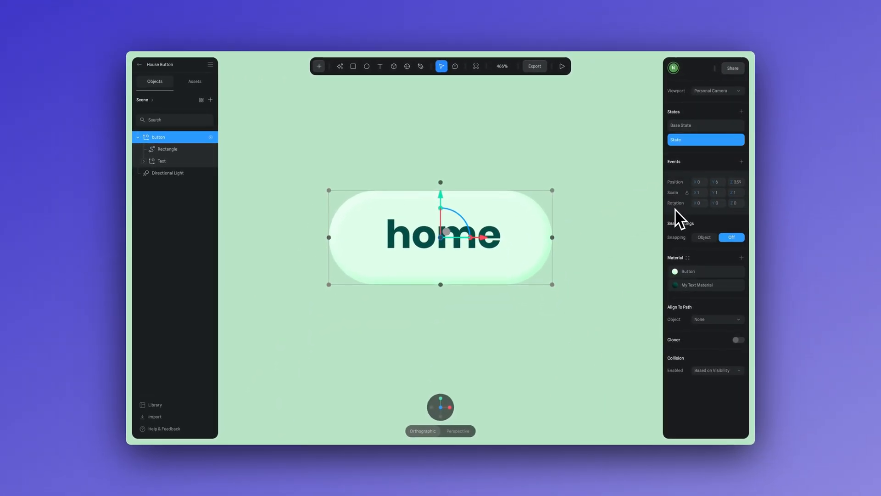
click(699, 203)
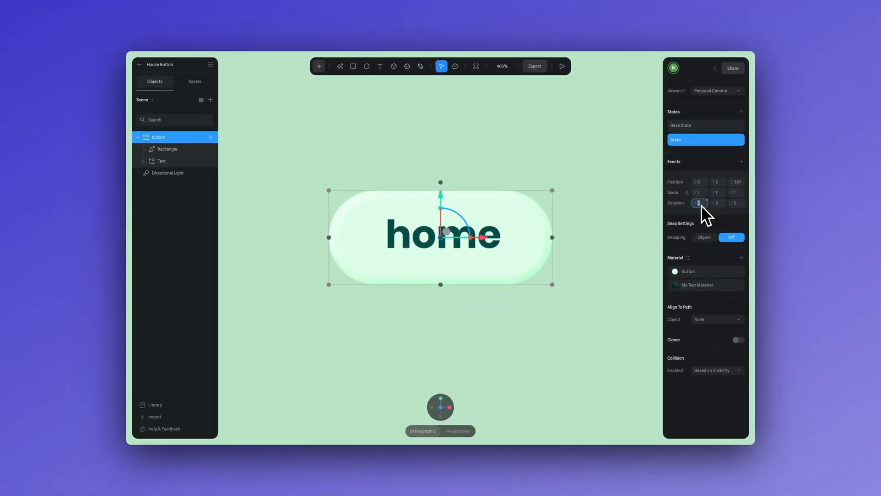
key(Backspace)
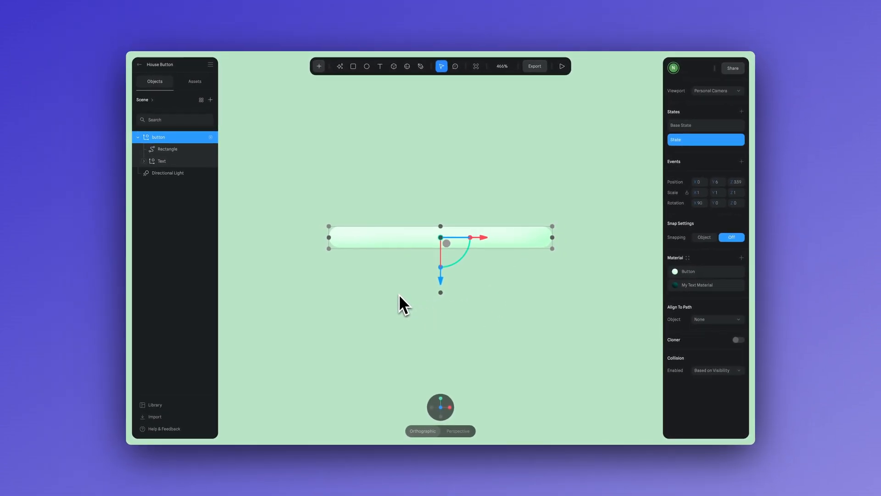
mouse_move(681, 169)
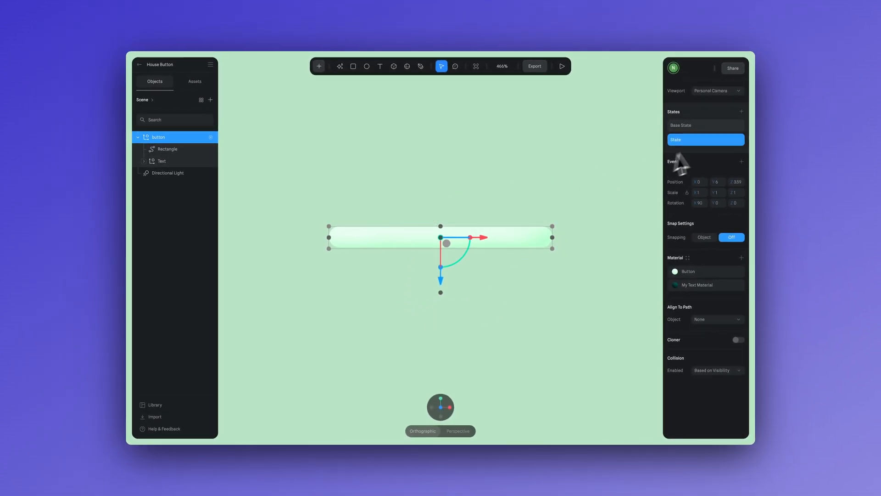
- Add a house, trees and grass from the Library into the button group
click(706, 125)
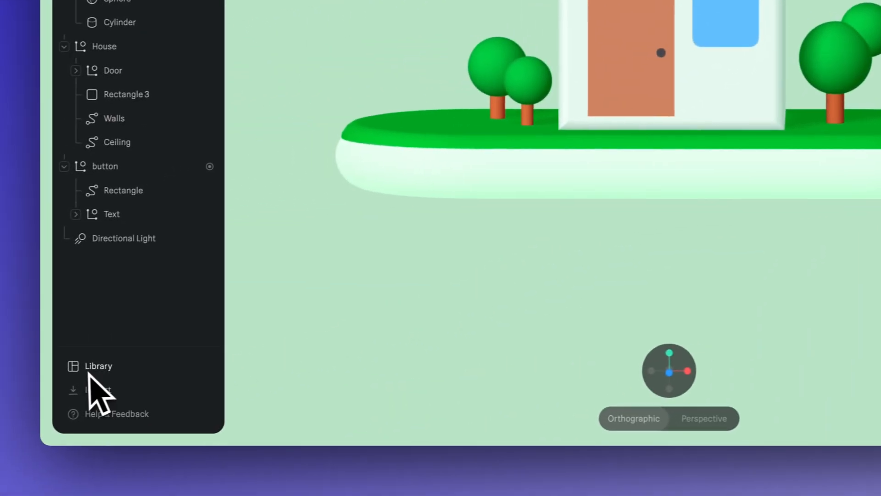
click(96, 366)
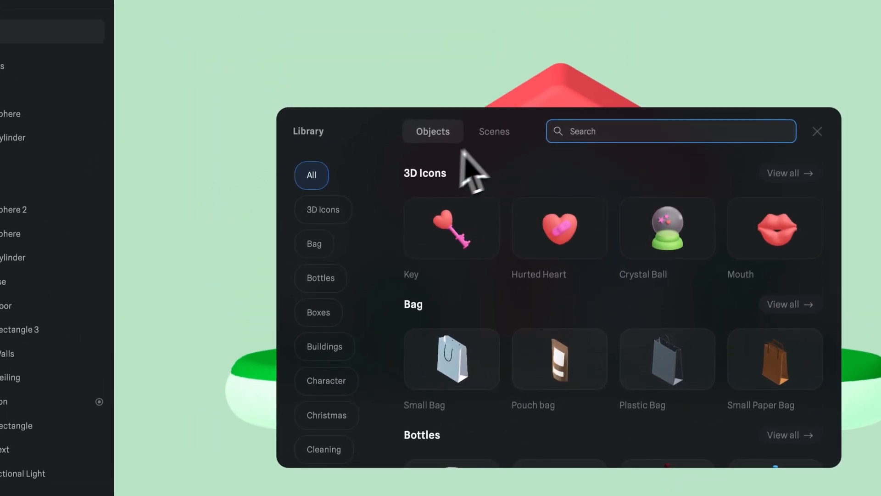
scroll(down, 3)
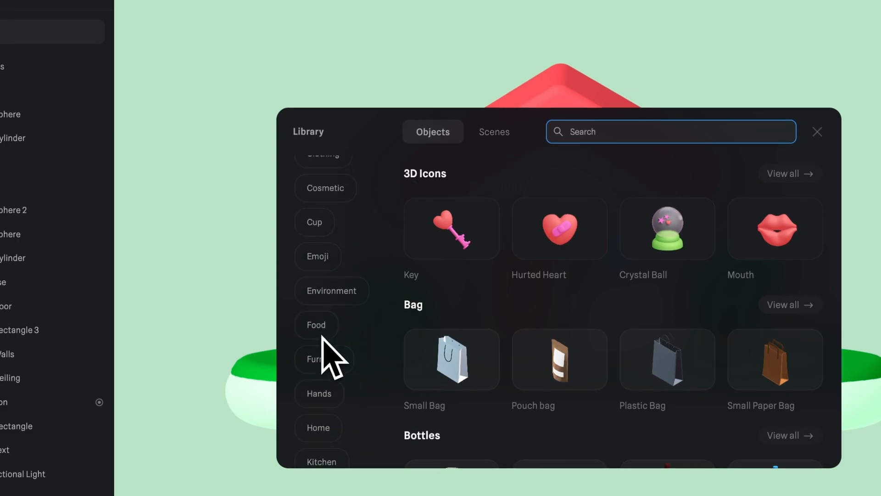
click(818, 132)
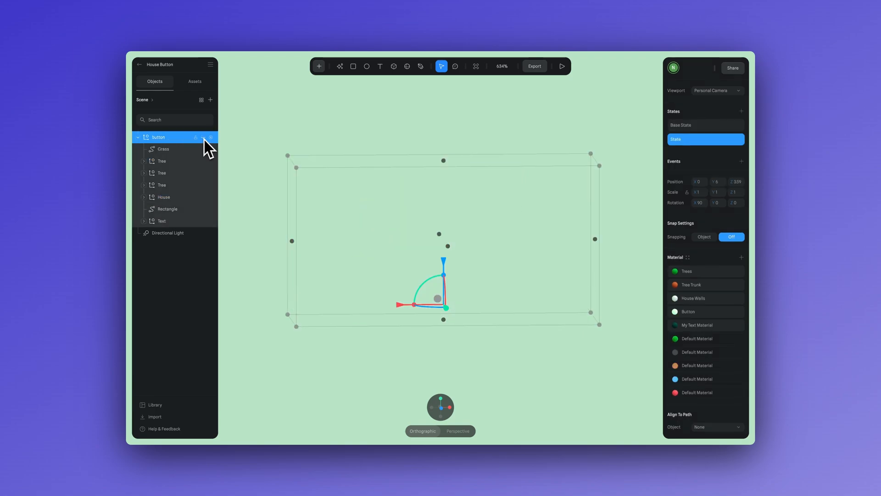
click(210, 137)
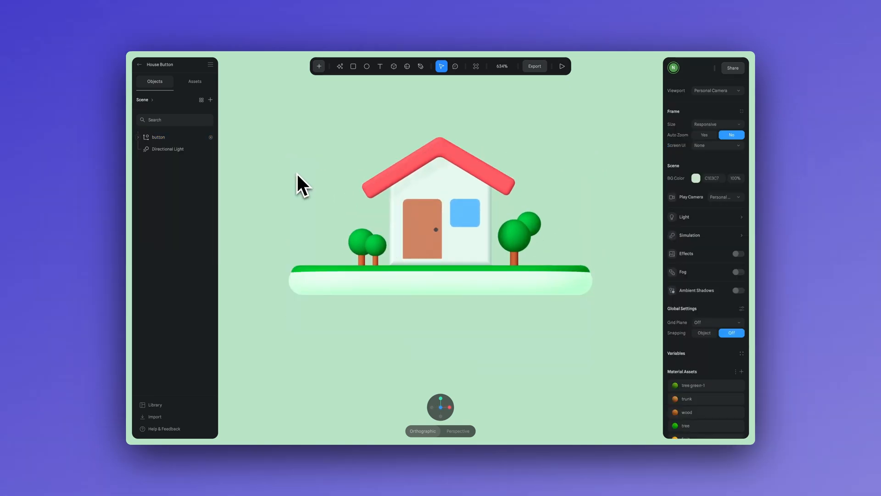
click(158, 137)
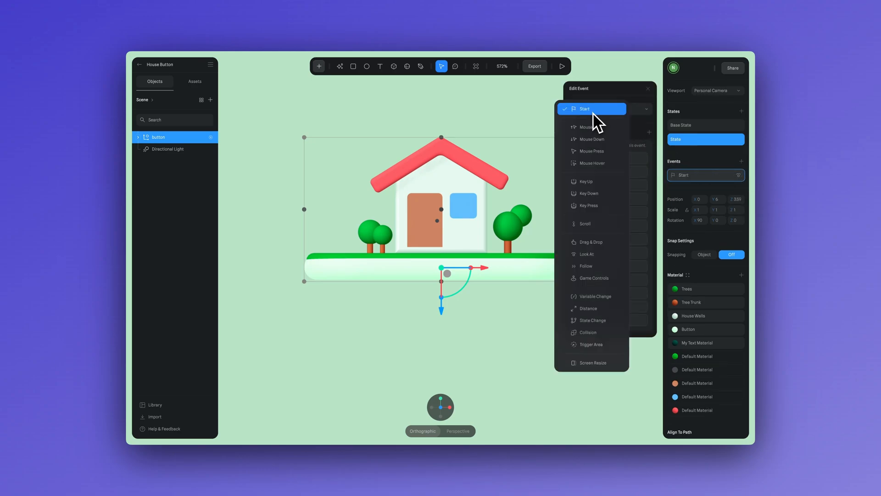
mouse_move(602, 152)
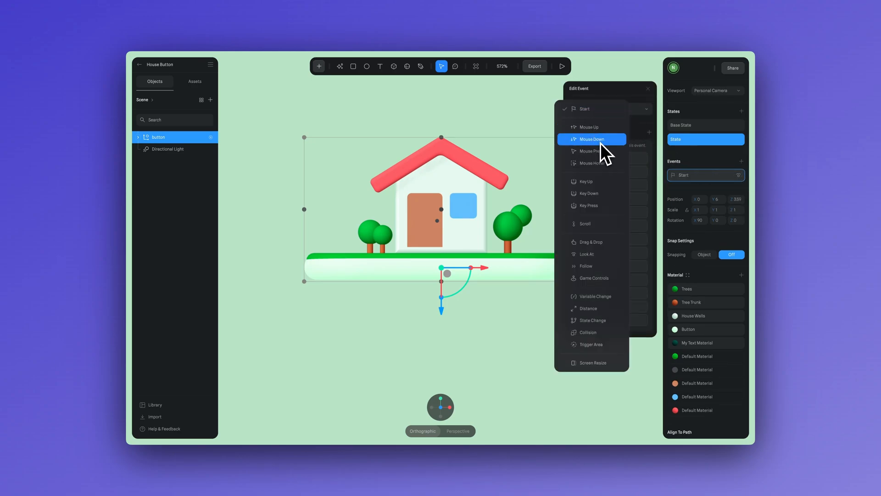
- Set the button's Mouse Down toggle to start from Base State, last 0.20 s, and use Spring easing
click(591, 139)
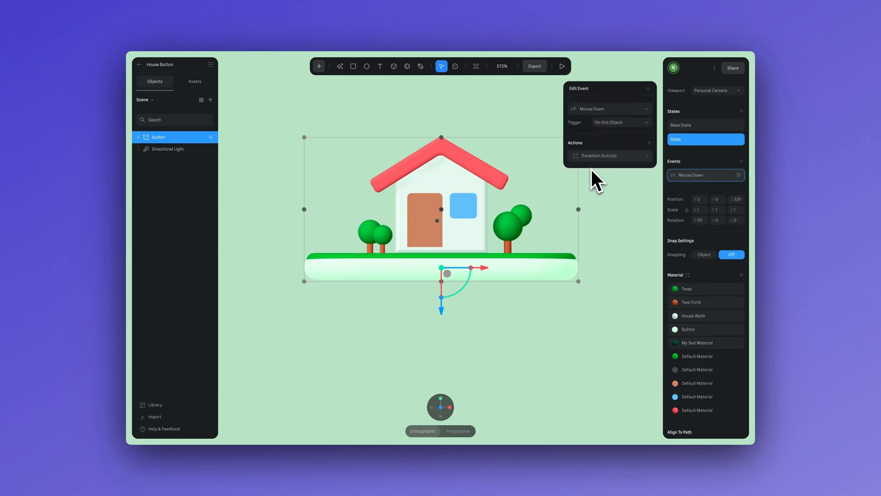
click(610, 155)
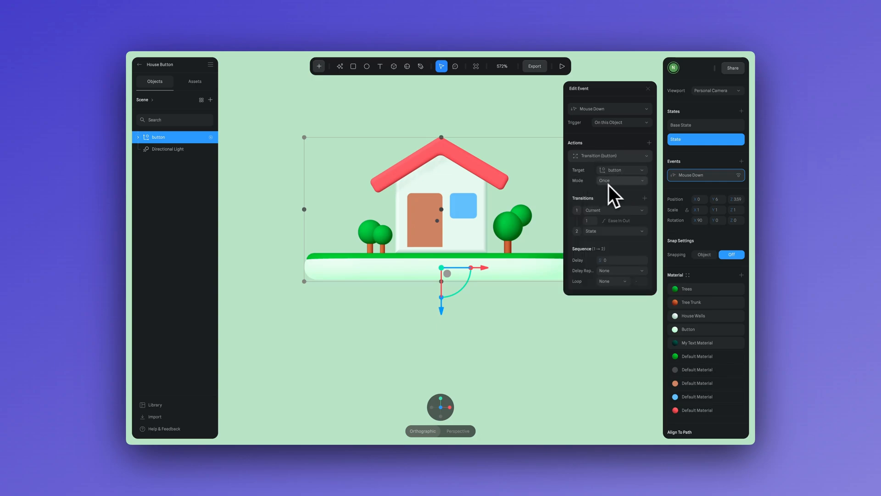
click(621, 180)
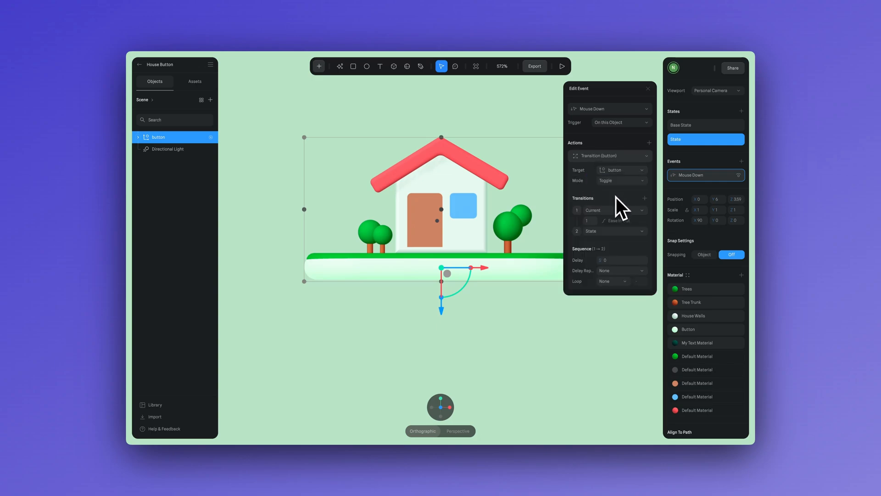
click(613, 210)
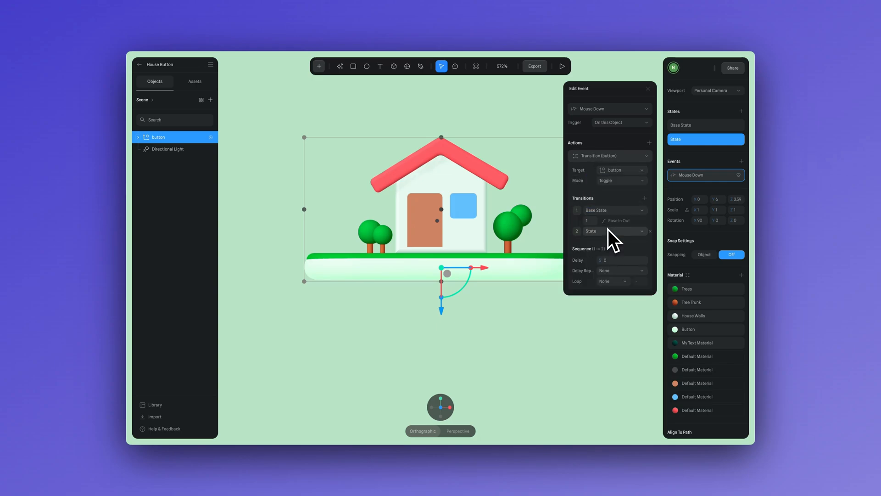
click(588, 221)
text(0.2)
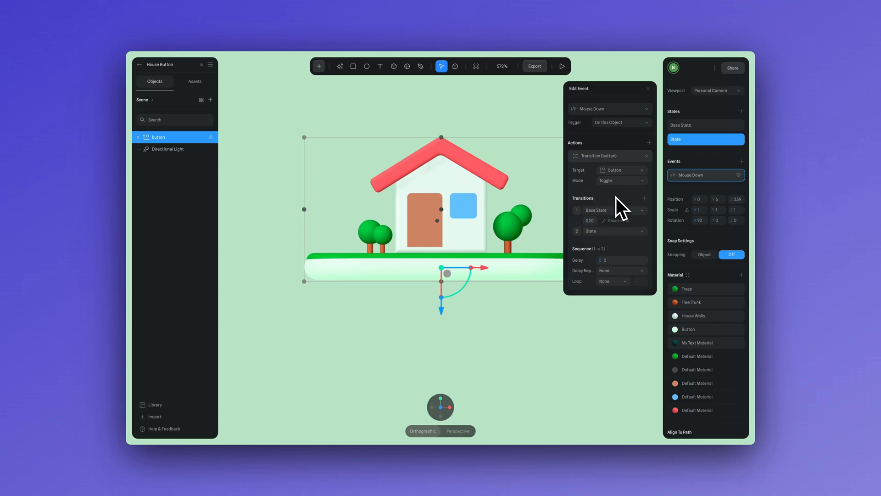
click(563, 66)
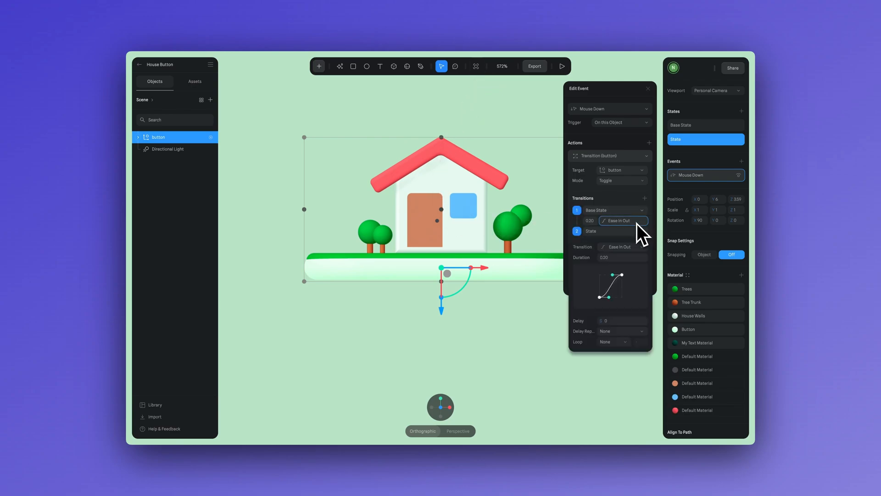
click(621, 220)
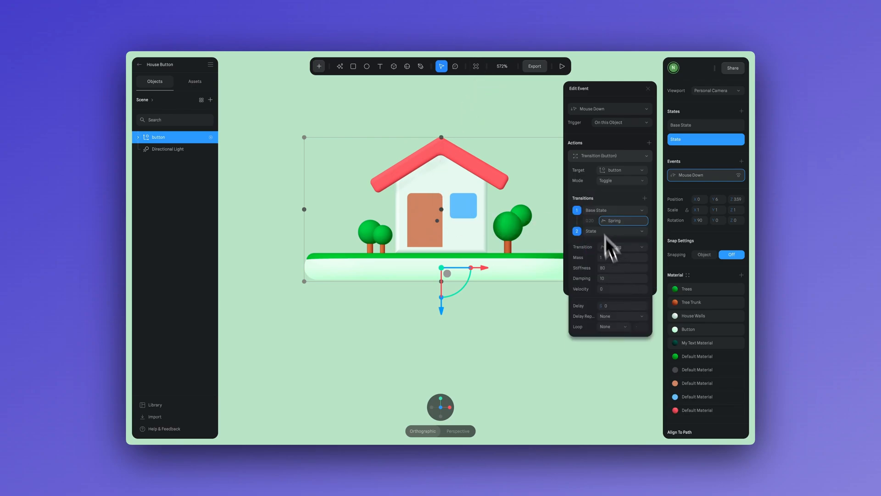
click(562, 66)
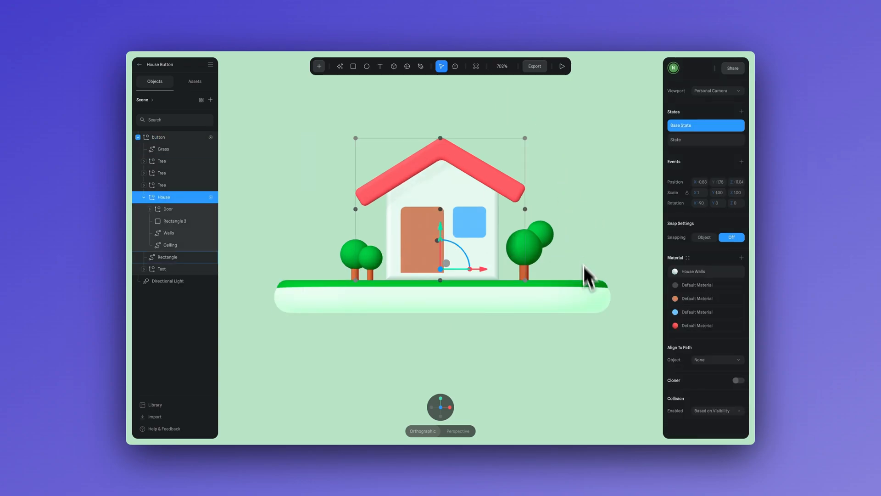
- Add a Mouse Hover event on the House that transitions to its State
click(704, 140)
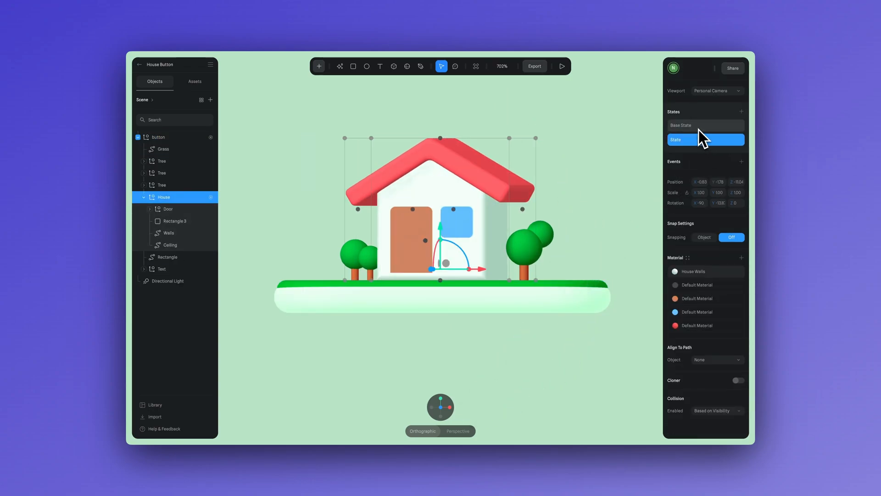
click(705, 124)
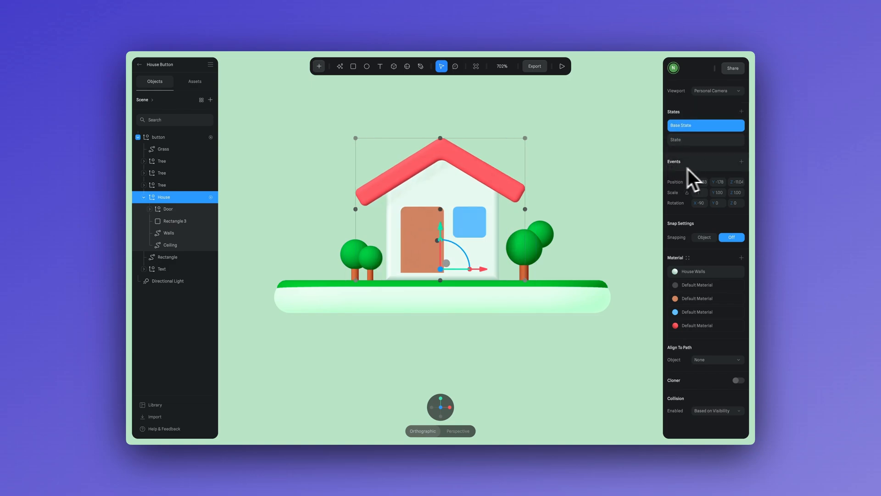
click(740, 161)
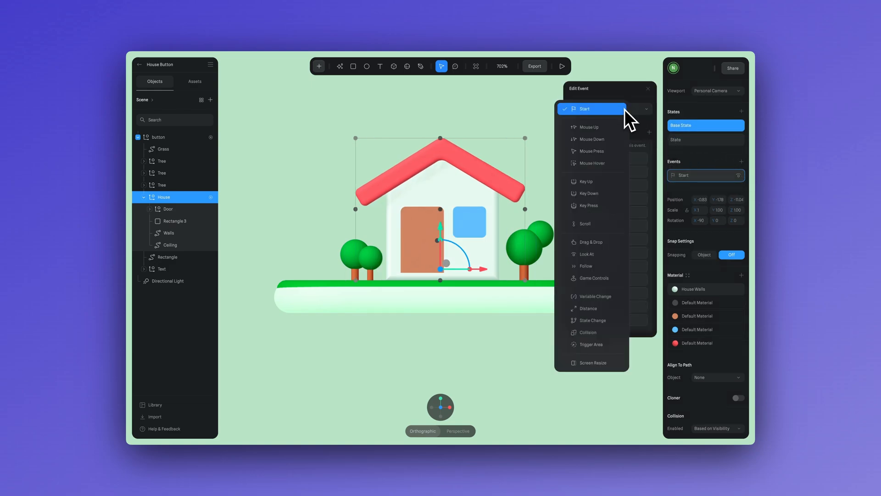
click(589, 163)
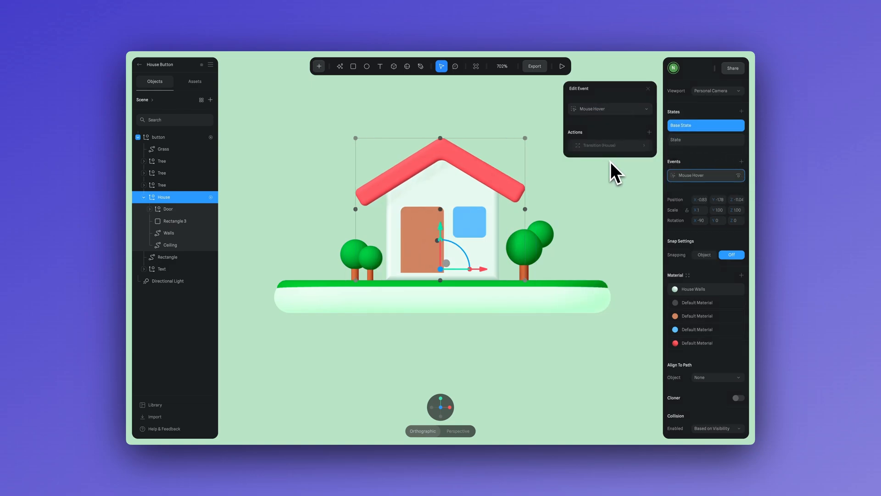
click(610, 145)
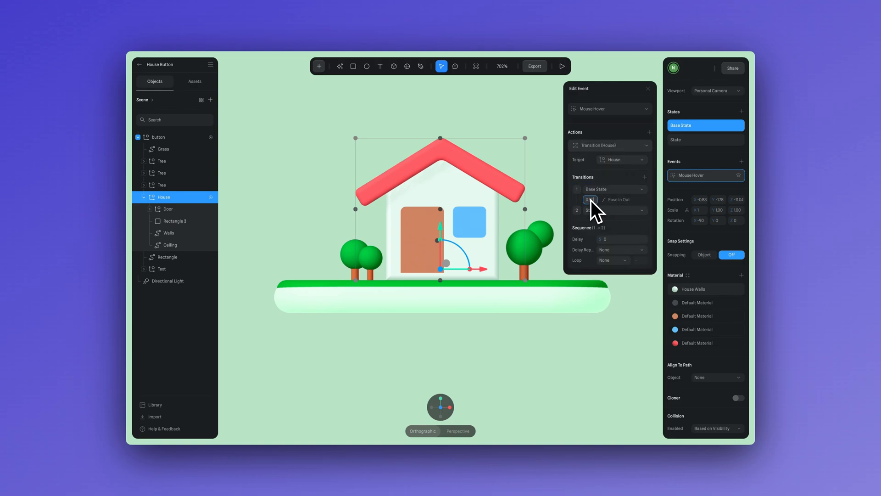
- Set the button's State rotation to -270 on X
click(562, 66)
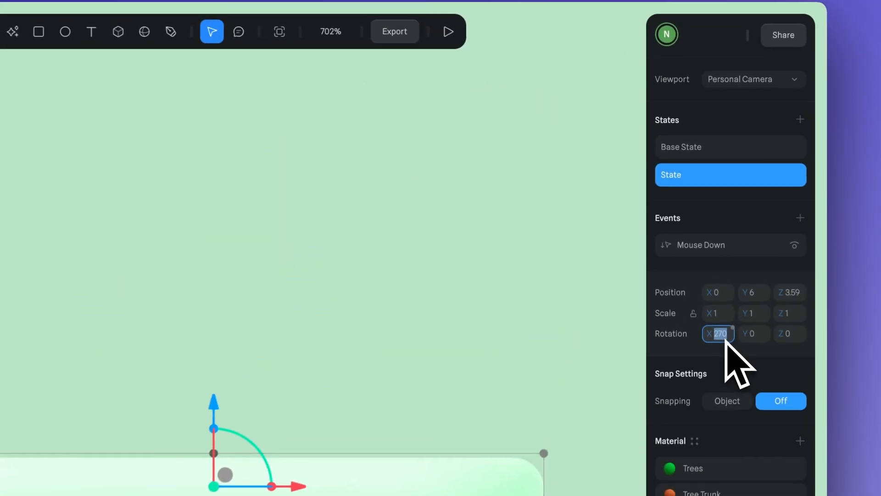
text(-270)
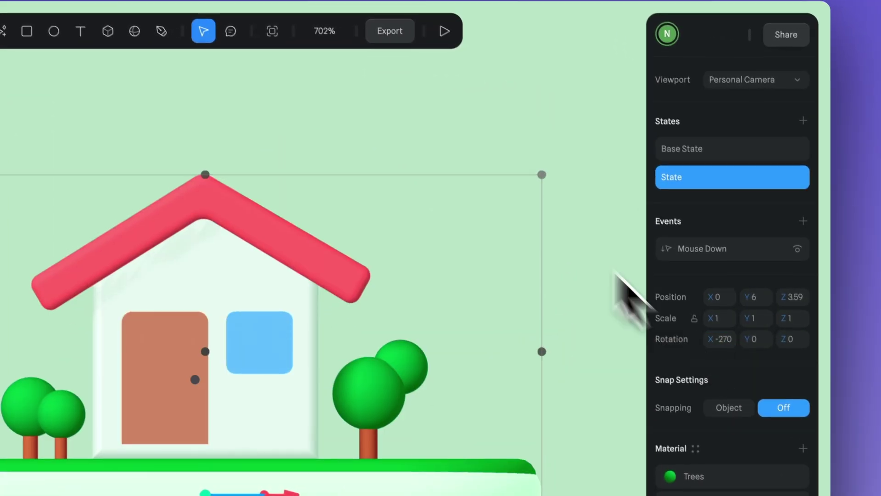
click(443, 31)
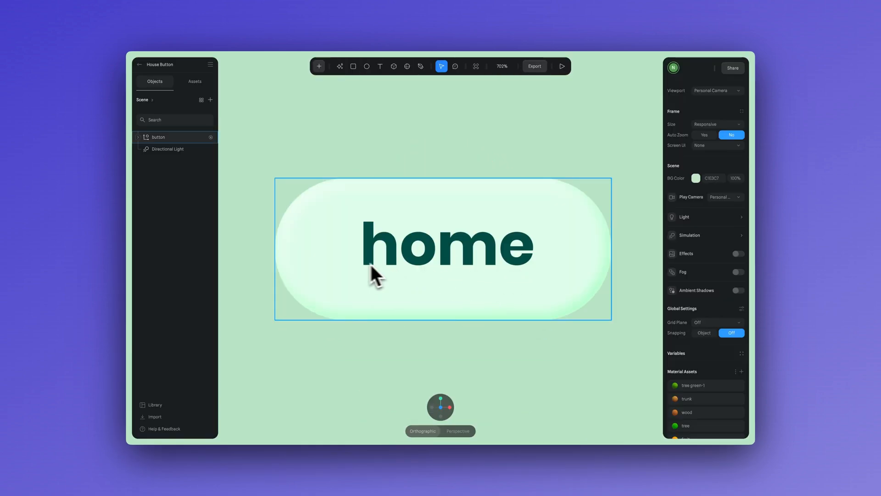
- Add a Mouse Hover event on the button that transitions the home Text from Base State to State
click(137, 136)
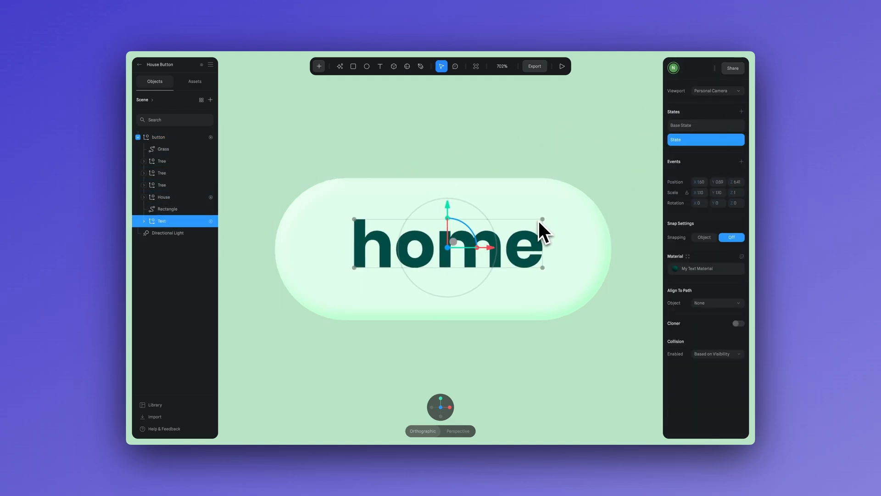
click(705, 125)
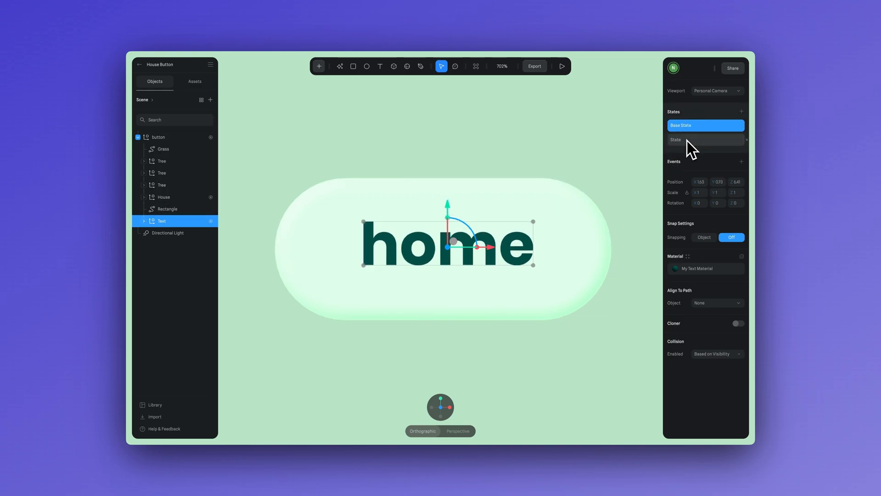
click(158, 137)
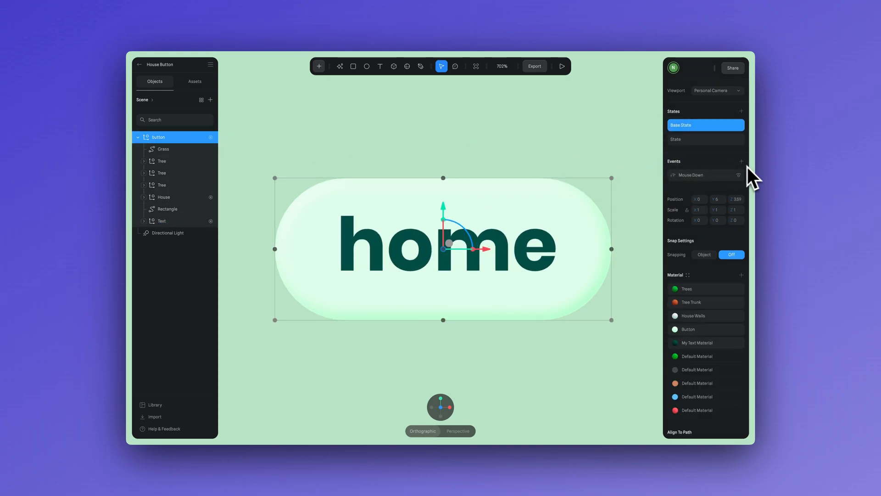
click(741, 161)
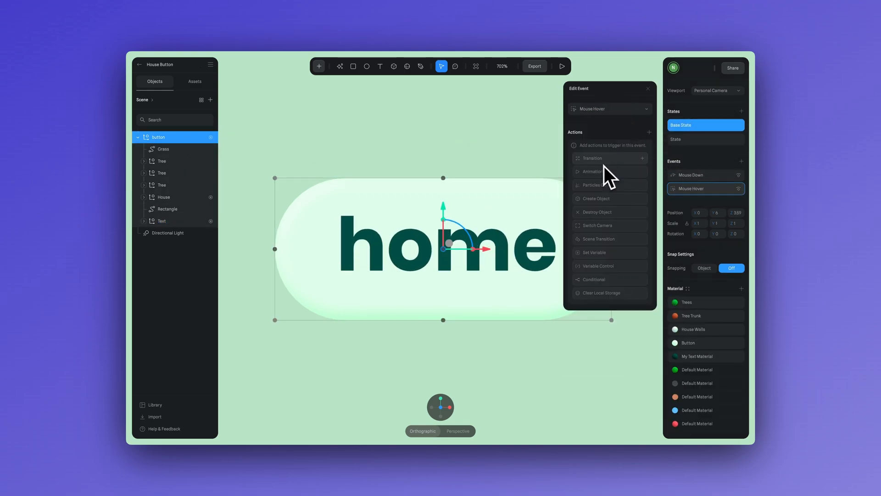
click(591, 158)
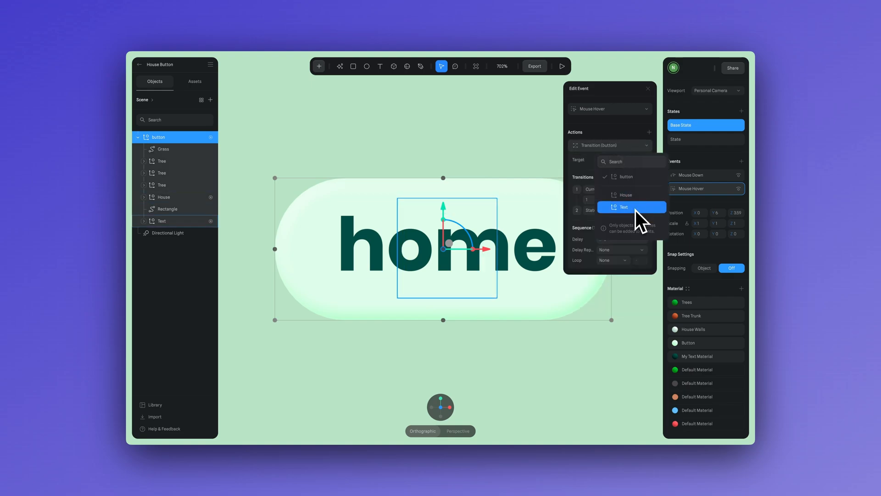
click(623, 206)
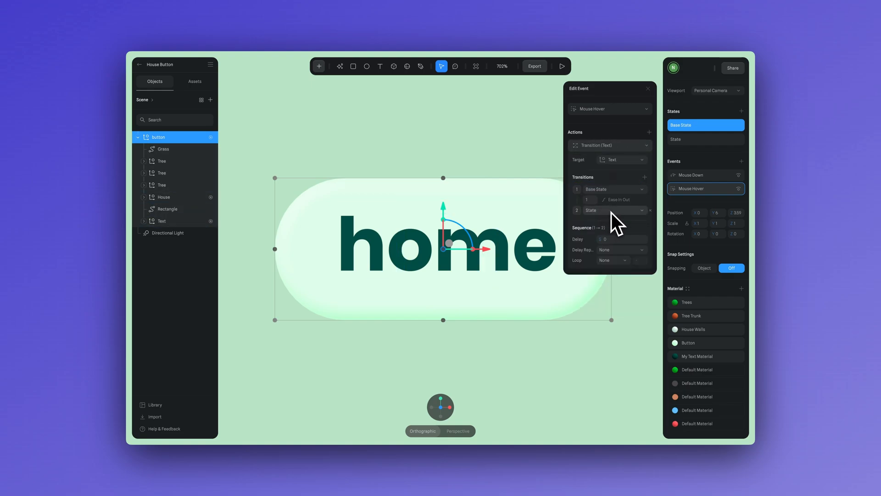
click(589, 199)
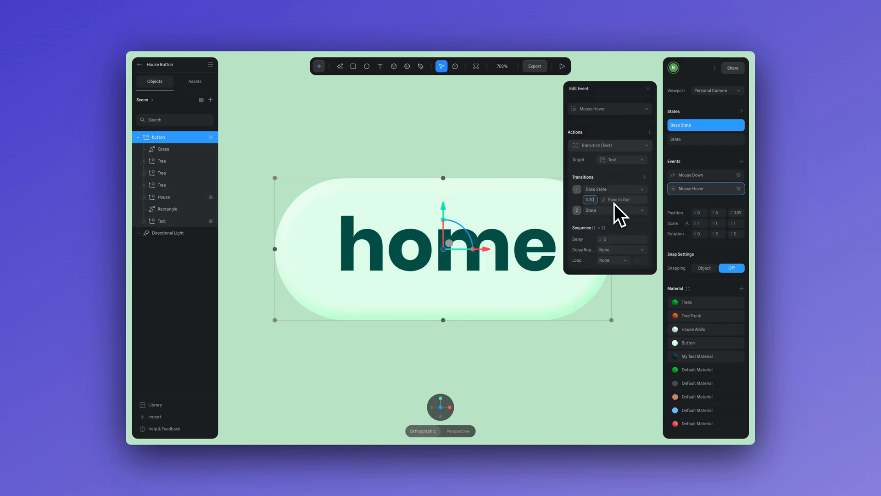
click(562, 66)
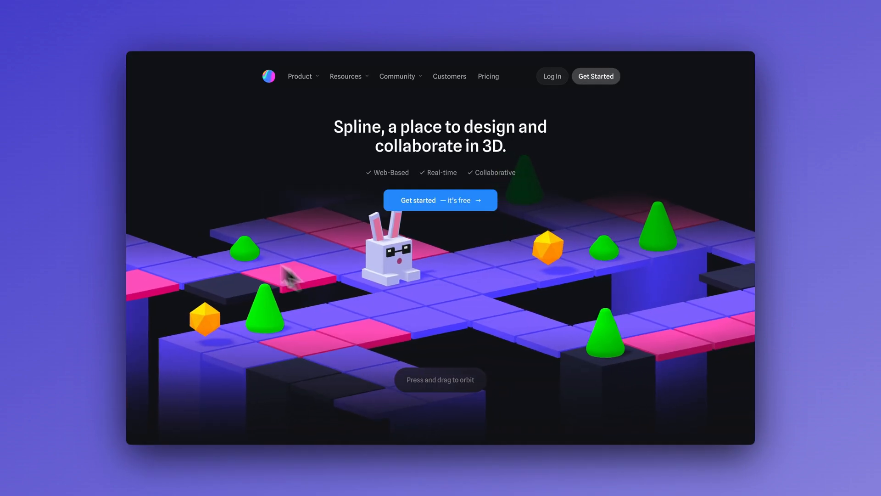
- Orbit the isometric bunny hero scene on the spline.design homepage
drag(292, 275, 691, 188)
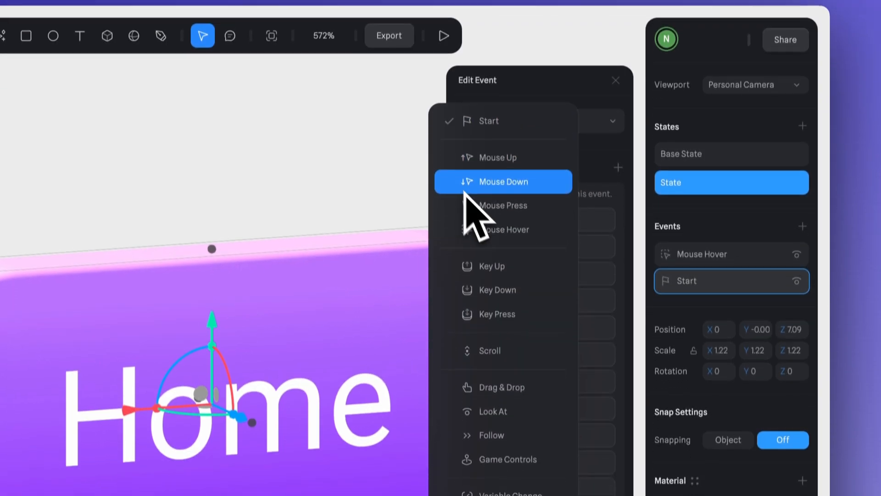
click(503, 181)
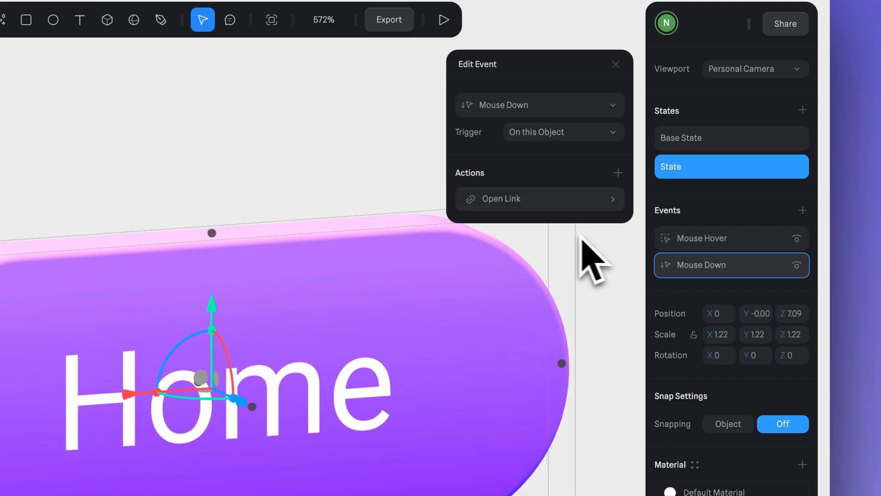
click(539, 199)
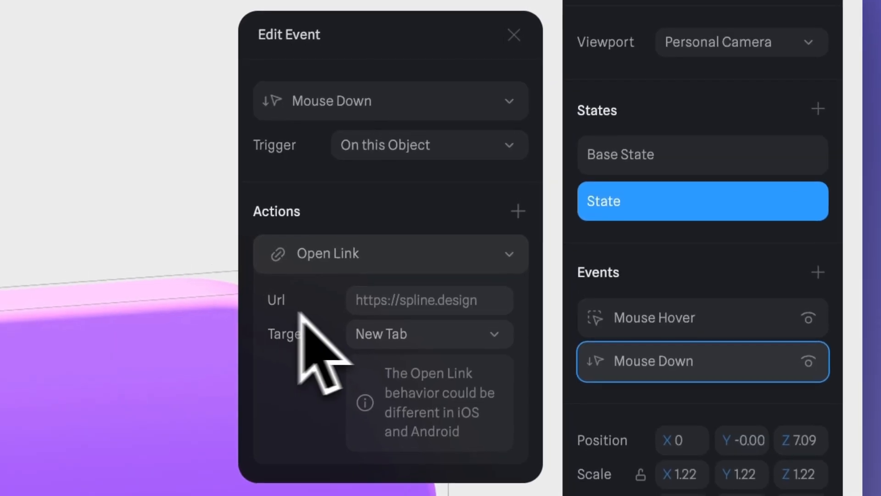
click(429, 300)
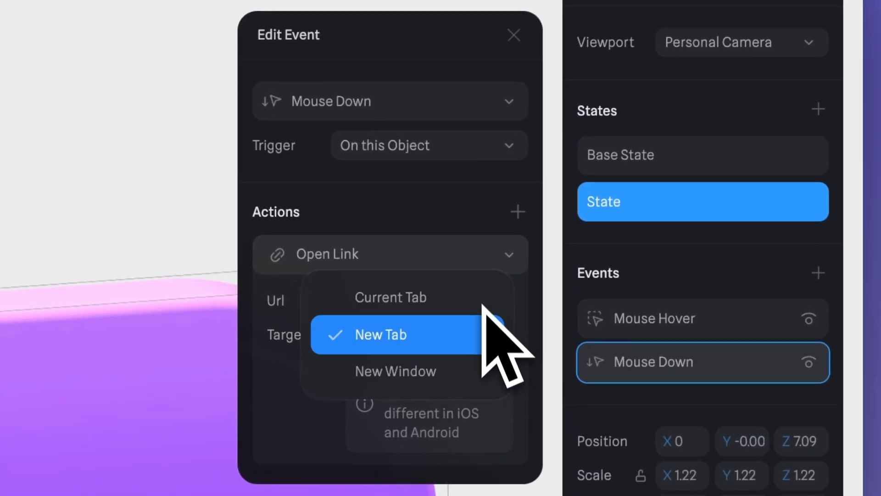
mouse_move(486, 355)
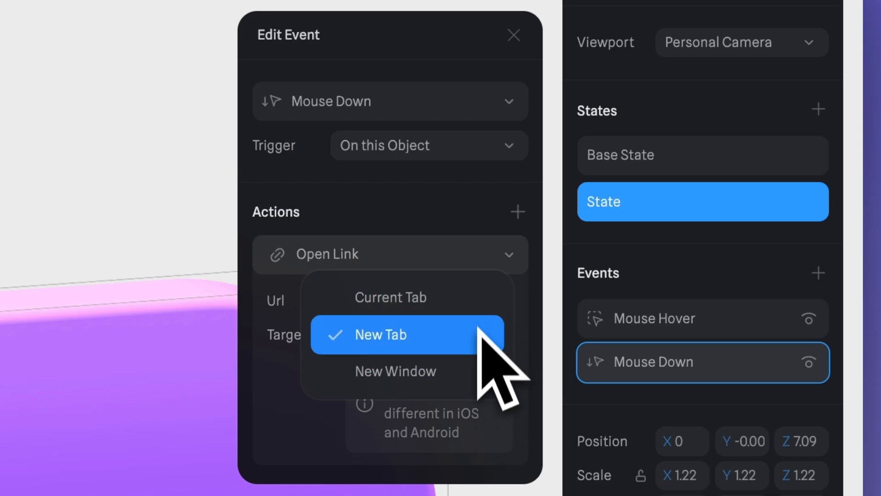
click(380, 335)
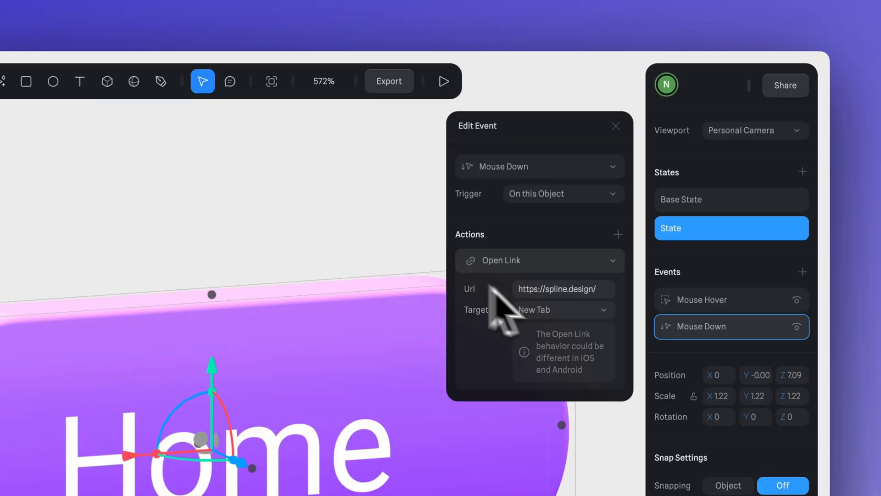
click(616, 126)
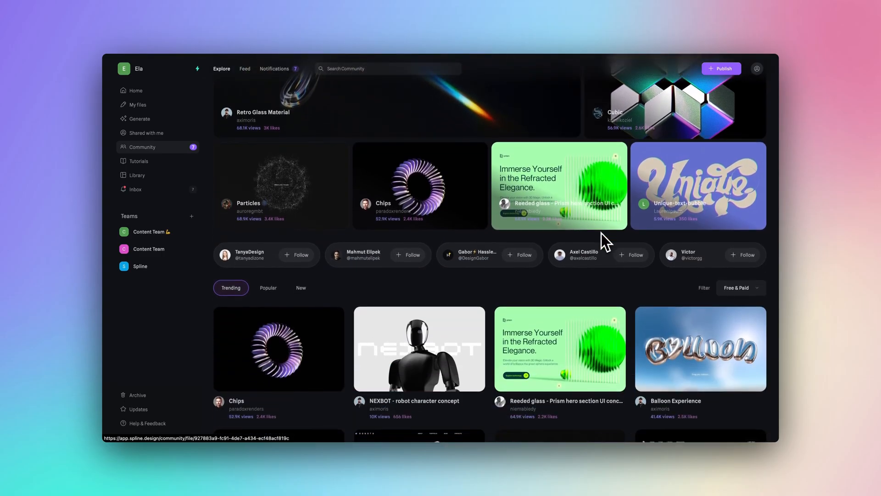
- Scroll the Community page to more trending projects like Robot follow cursor and Particle Nebula
scroll(down, 3)
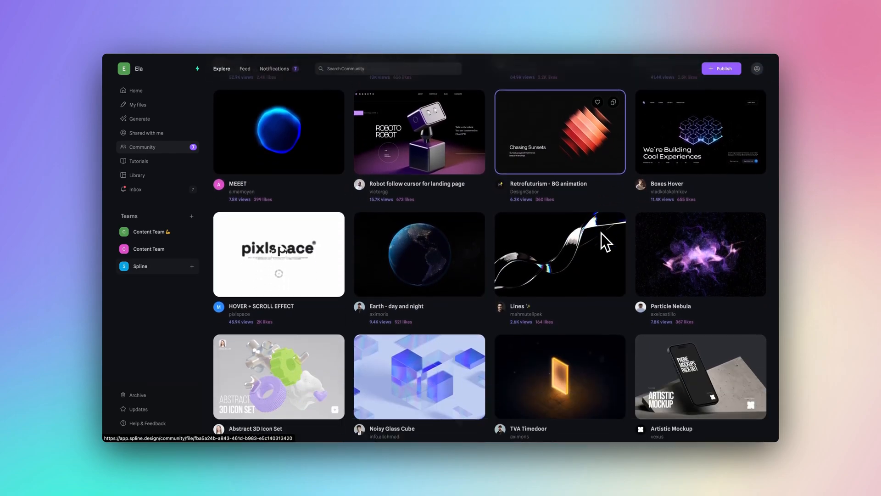